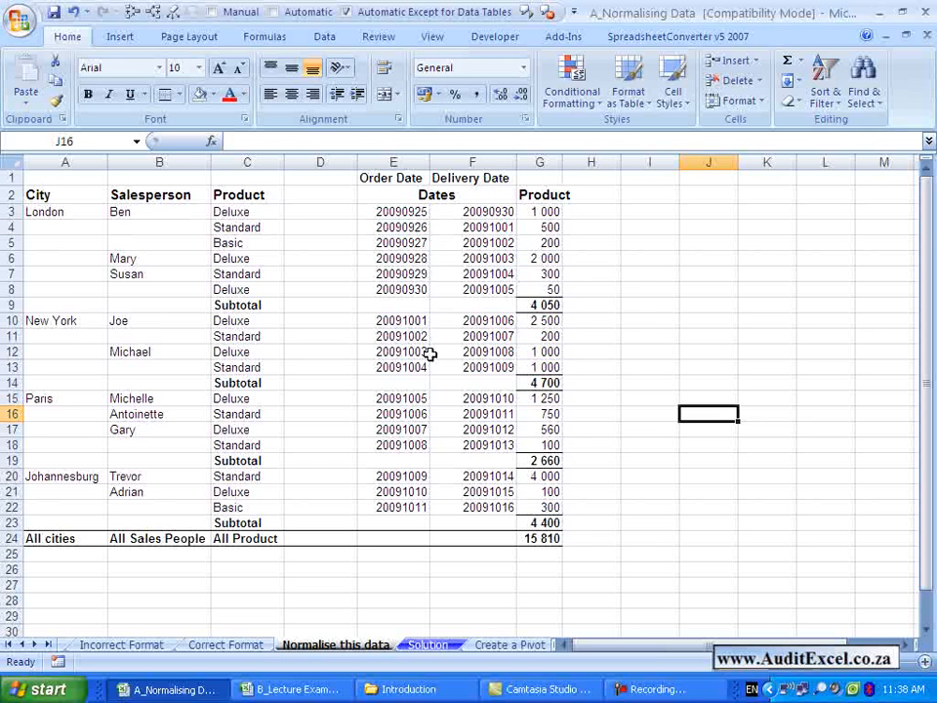
pyautogui.moveTo(314, 289)
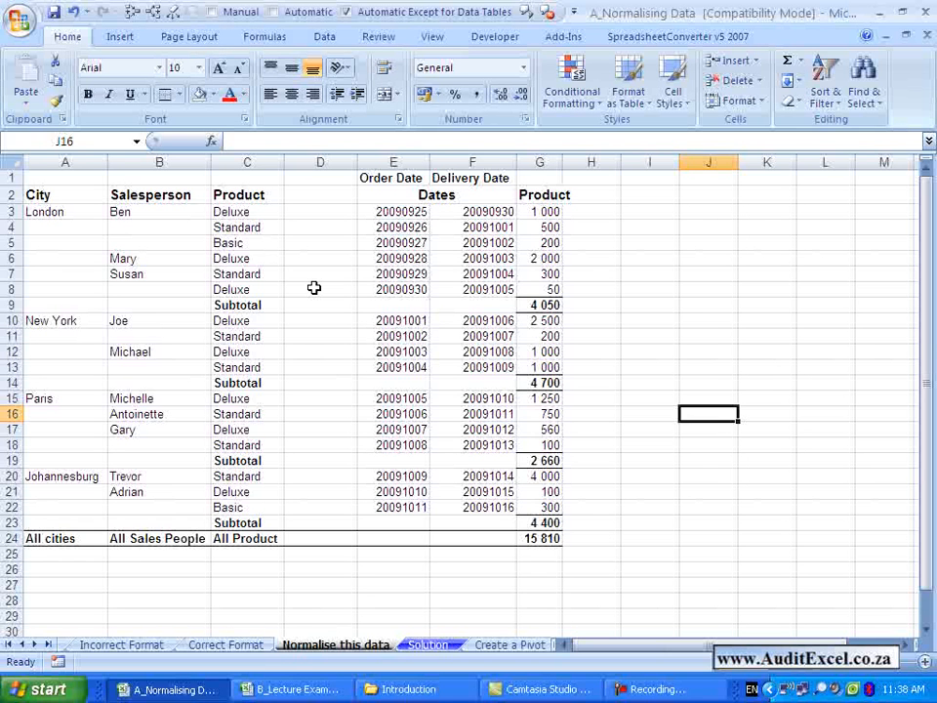
pyautogui.moveTo(65, 212)
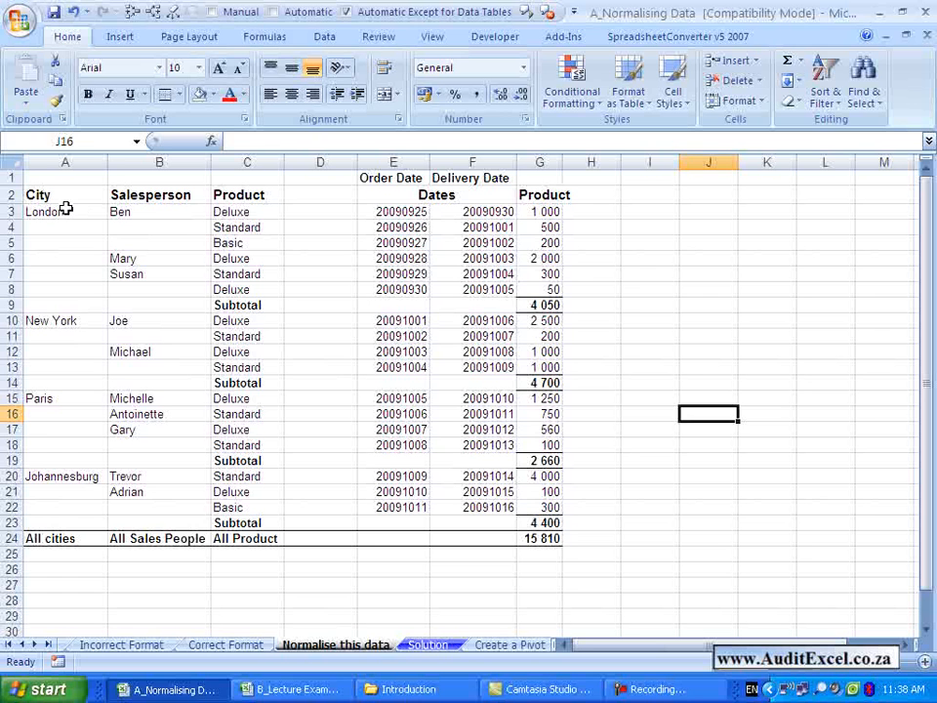
pyautogui.moveTo(451, 254)
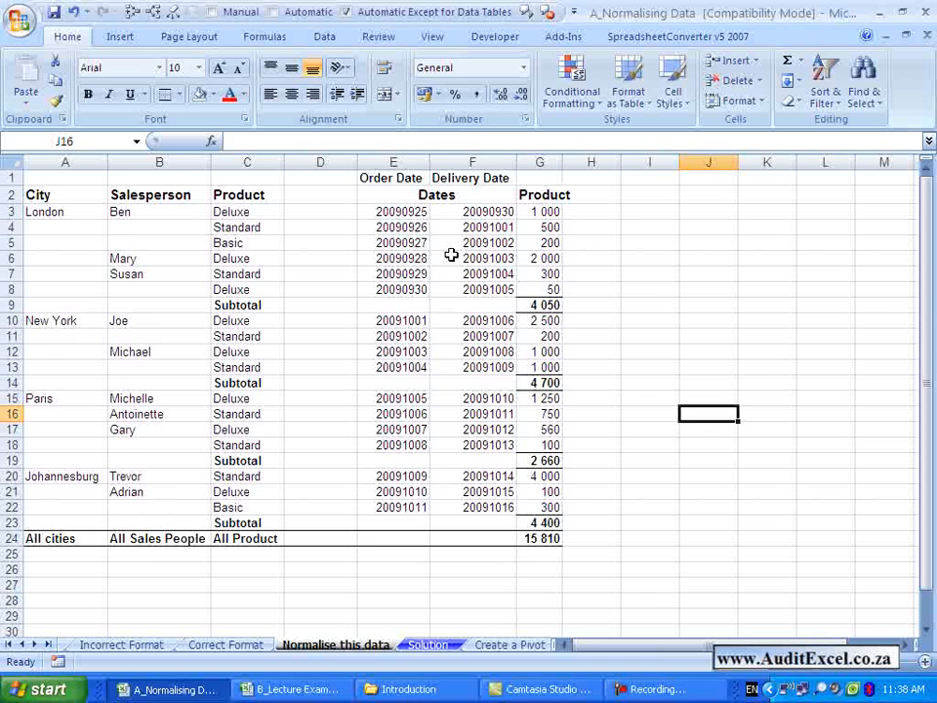
pyautogui.moveTo(540, 303)
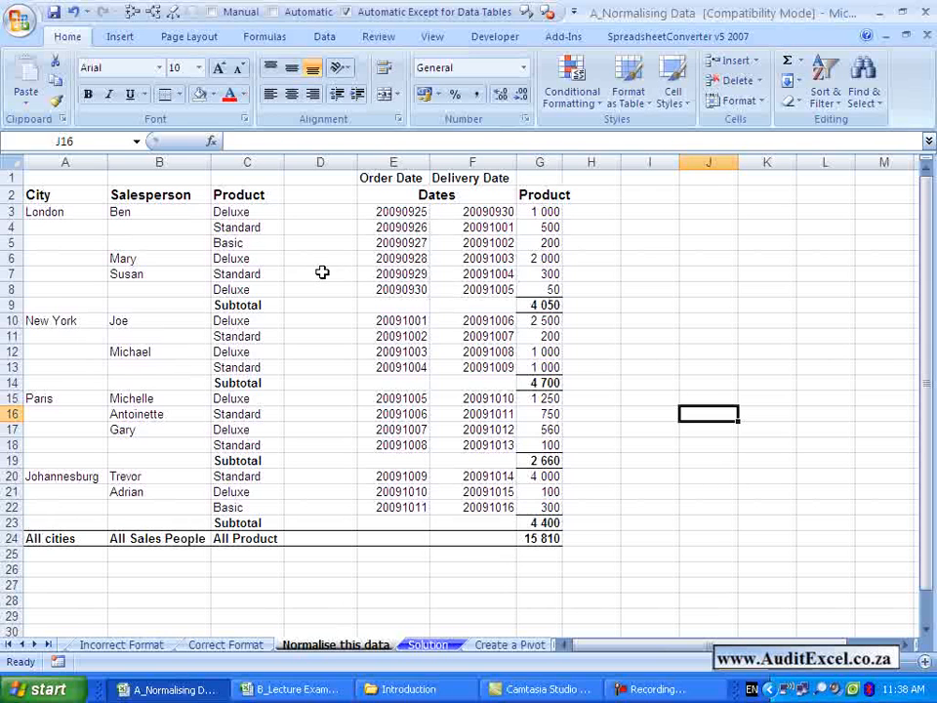
pyautogui.moveTo(115, 231)
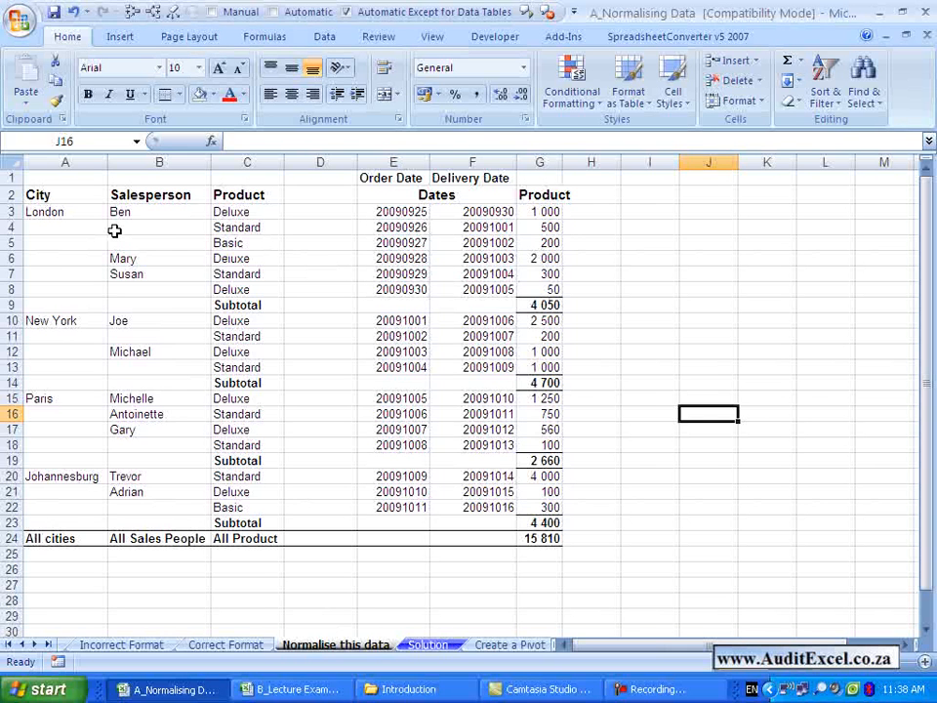
pyautogui.moveTo(277, 194)
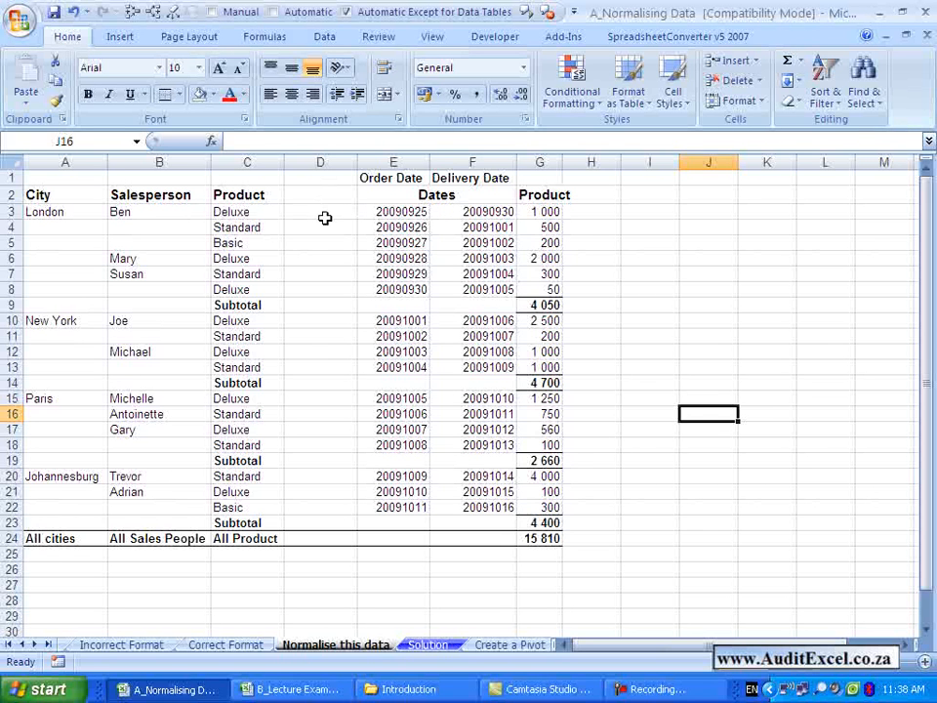
pyautogui.moveTo(312, 238)
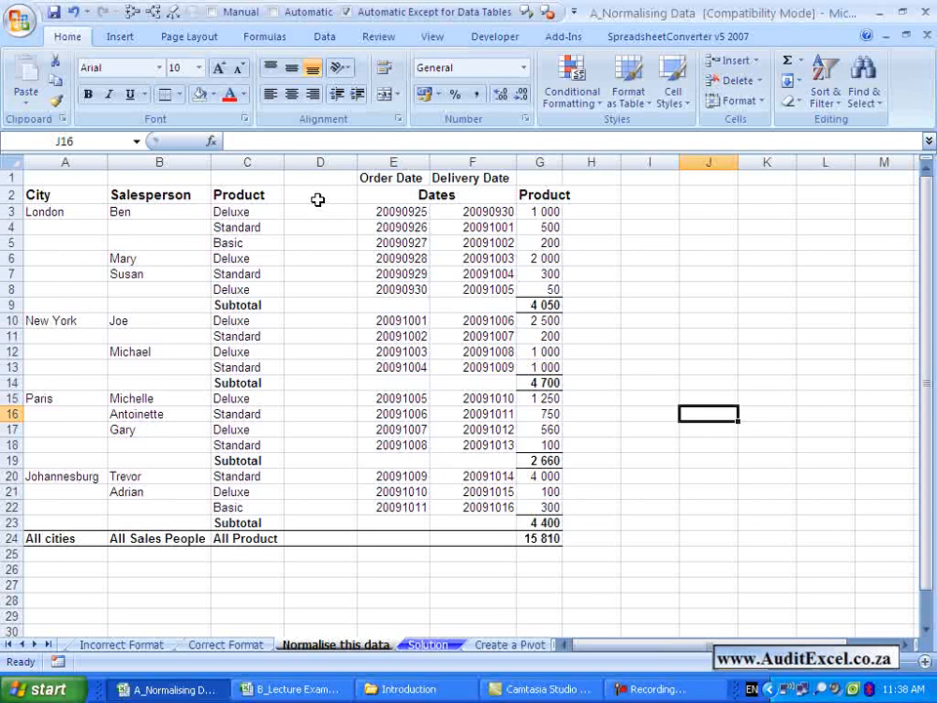
pyautogui.moveTo(324, 211)
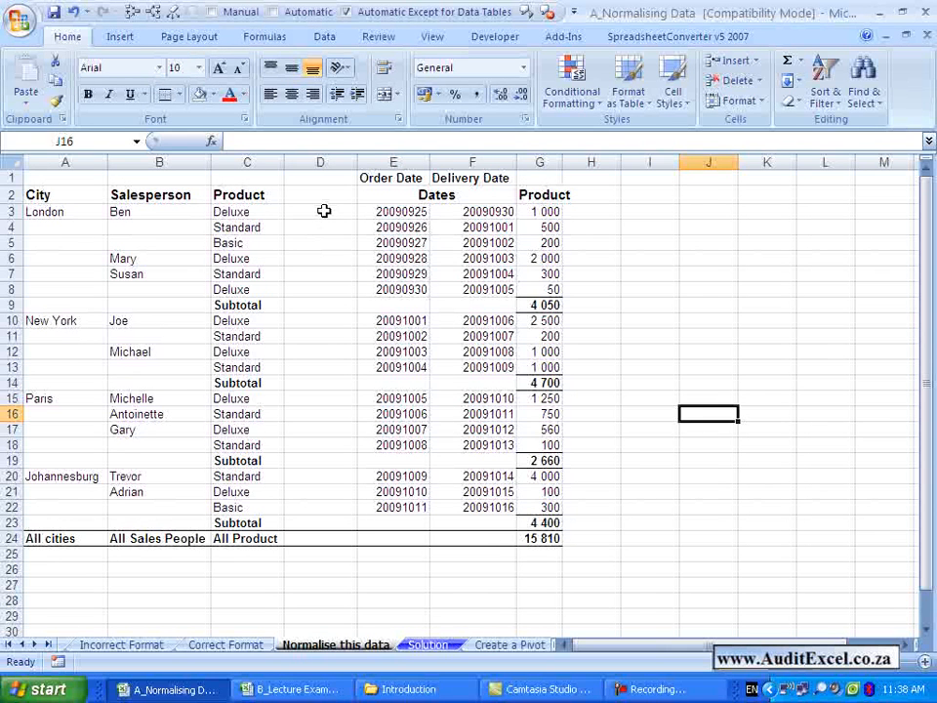
# Enter the heading BLANK in cell D2.
pyautogui.click(321, 194)
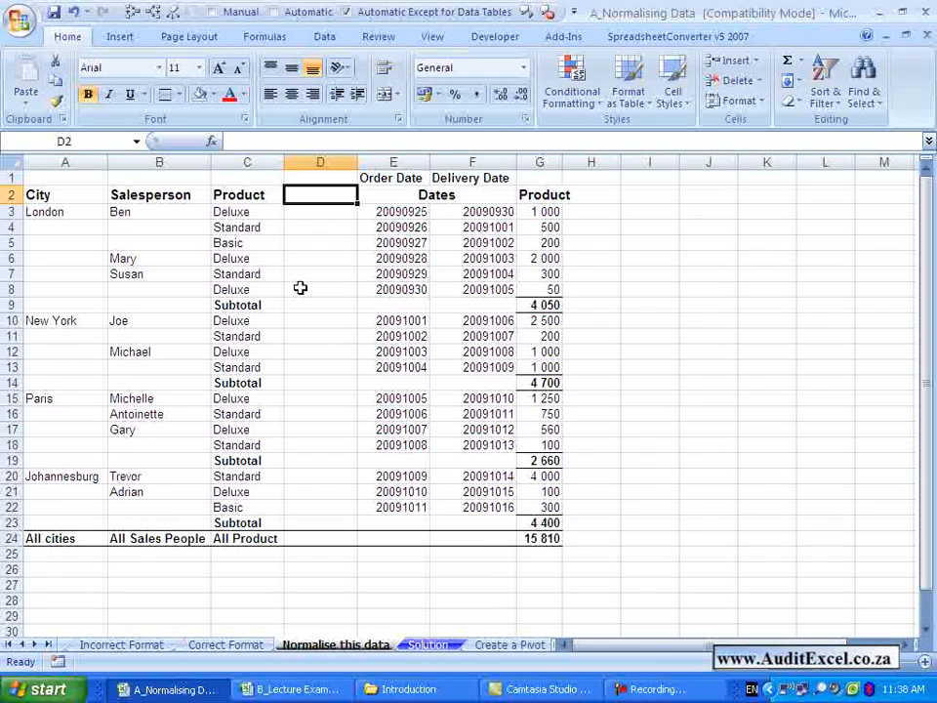
pyautogui.write('BLANK')
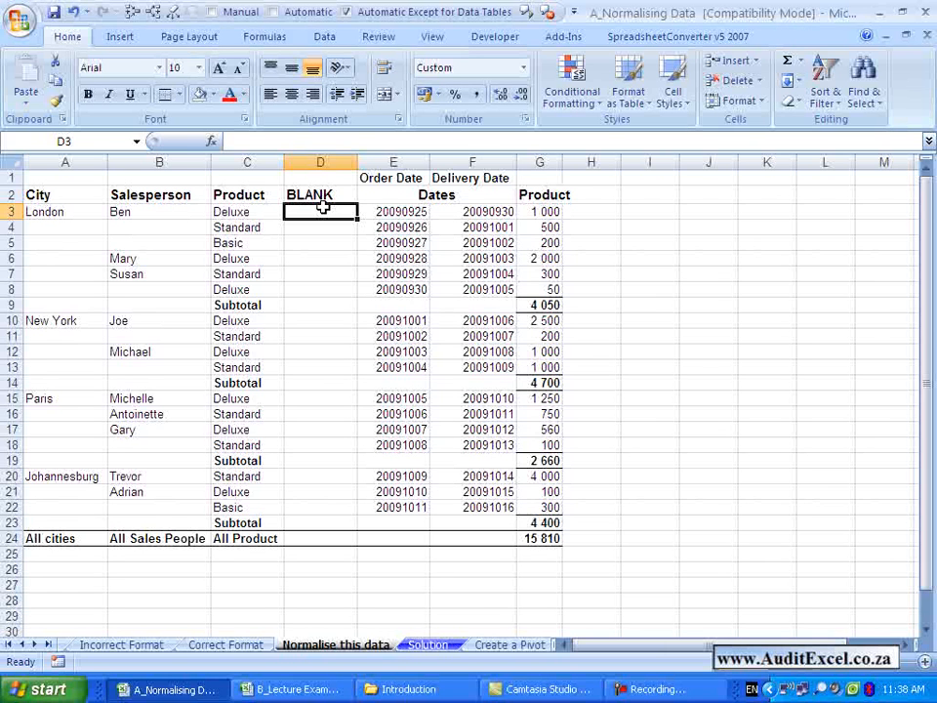
pyautogui.moveTo(315, 334)
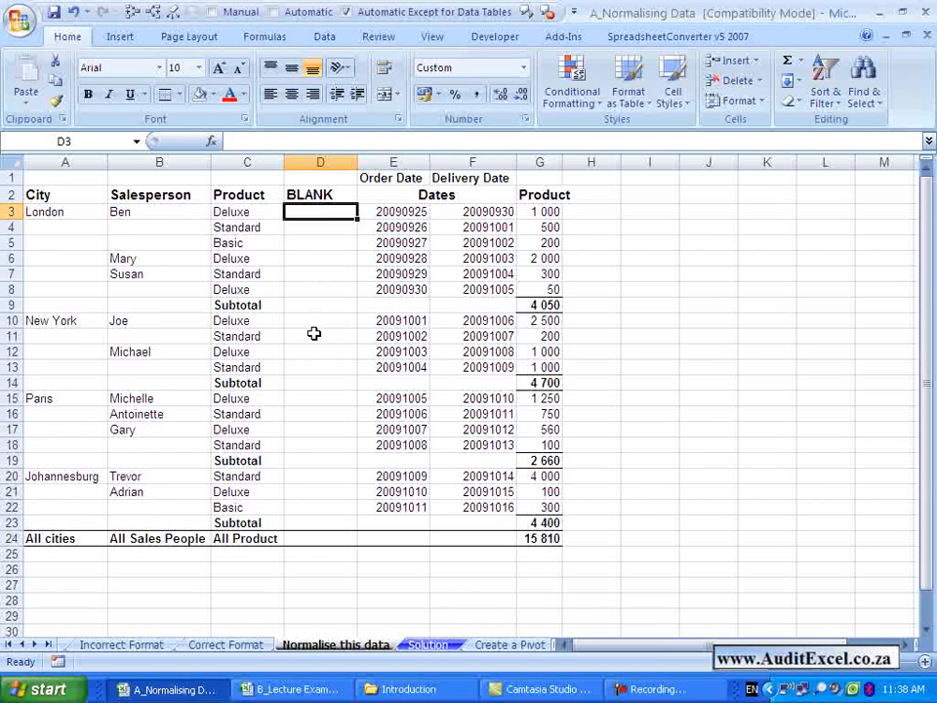
pyautogui.moveTo(320, 355)
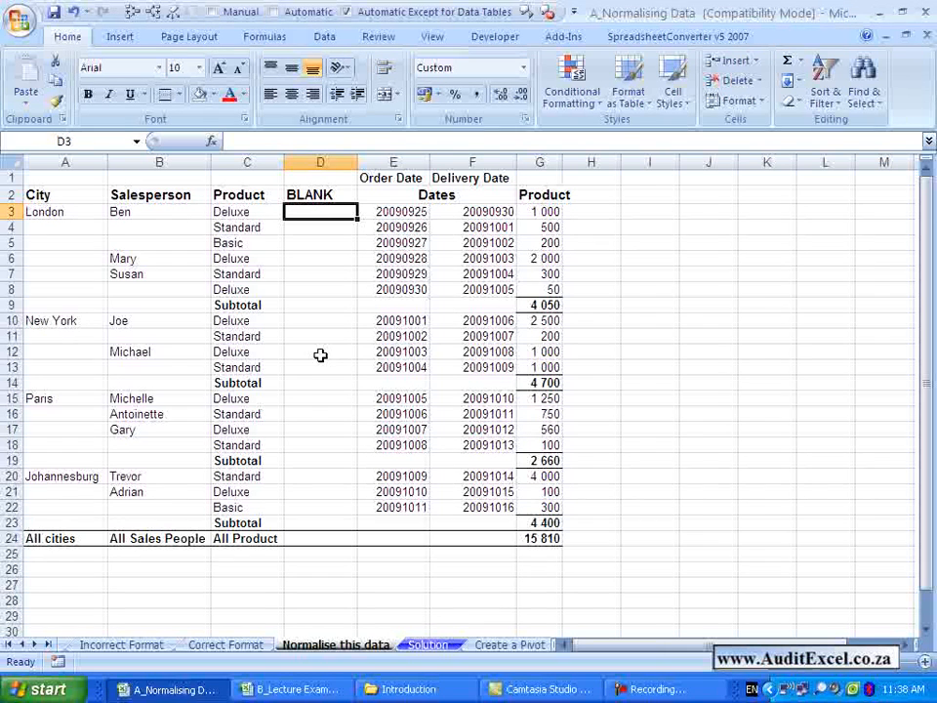
pyautogui.moveTo(315, 397)
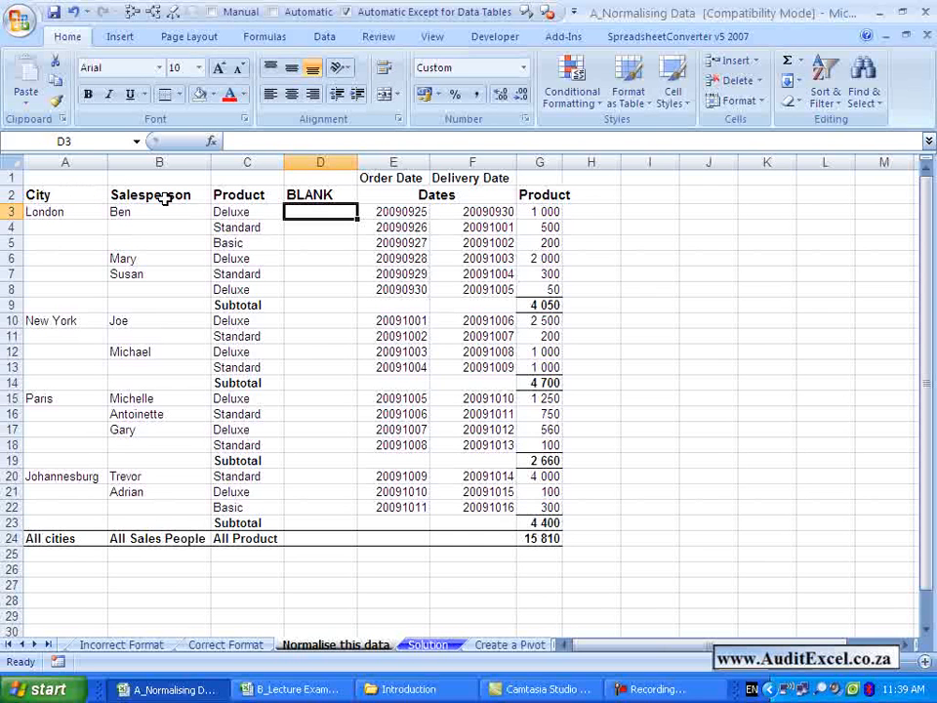
pyautogui.moveTo(228, 195)
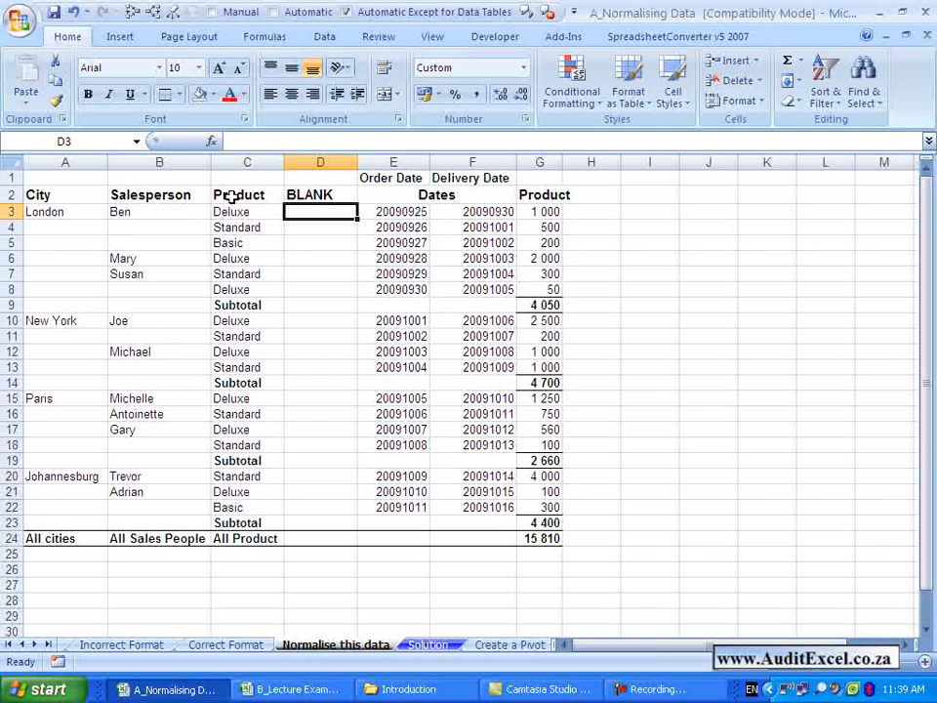
pyautogui.moveTo(539, 195)
pyautogui.write('S')
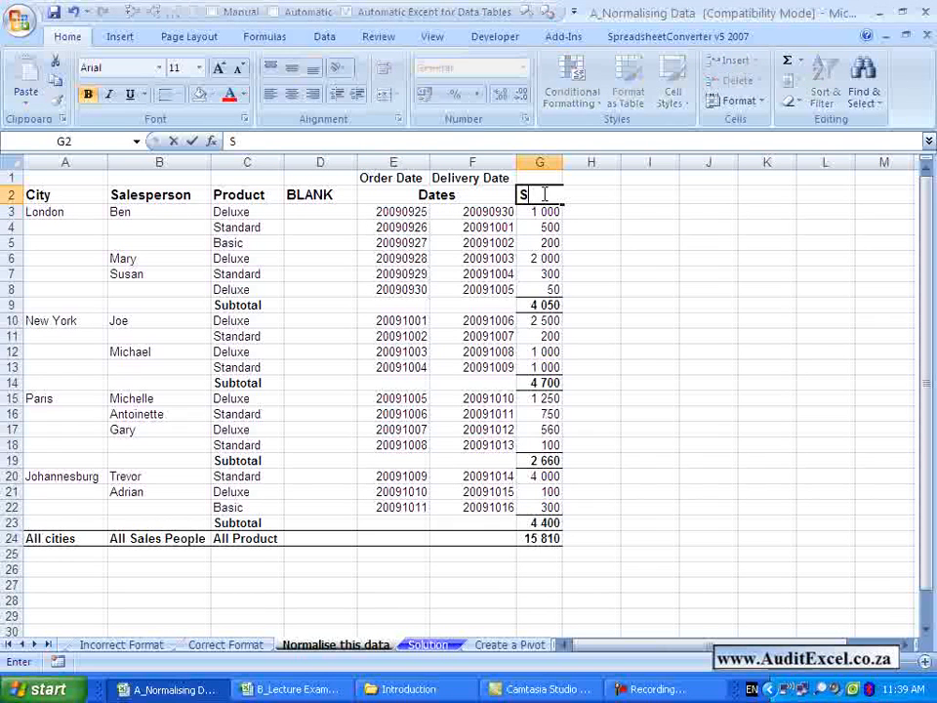
# Change the amounts column heading in G2 from Product to Sales.
pyautogui.write('ales')
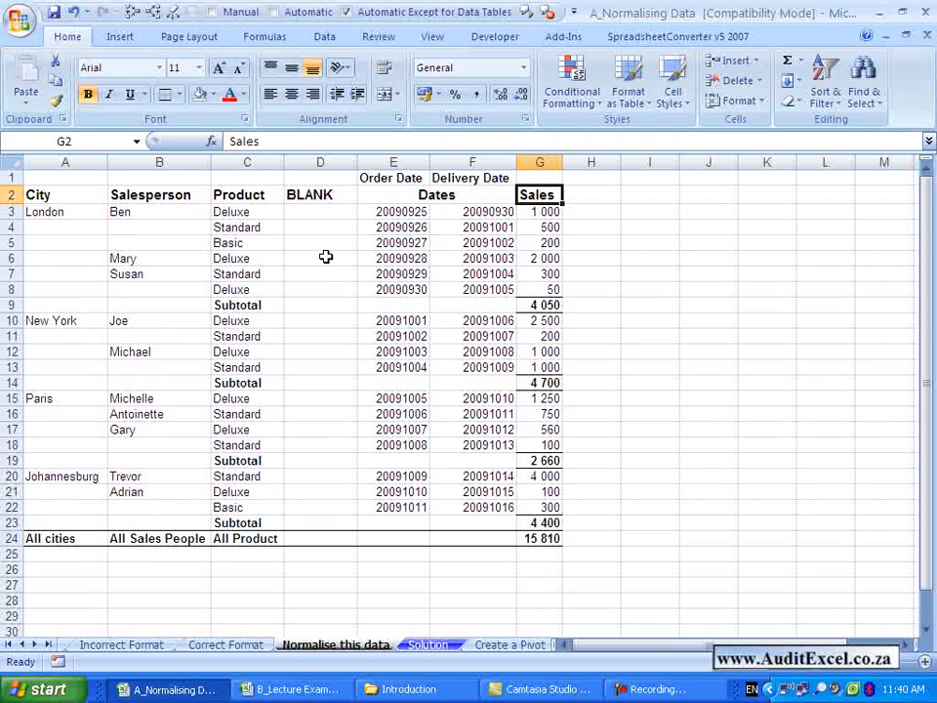
pyautogui.moveTo(143, 197)
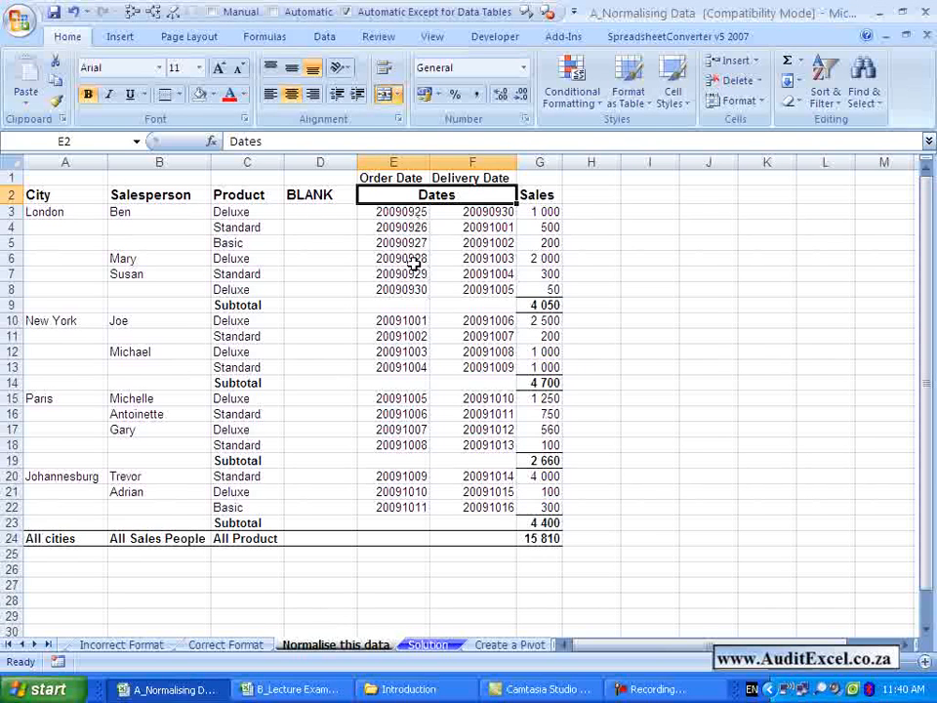
pyautogui.moveTo(424, 241)
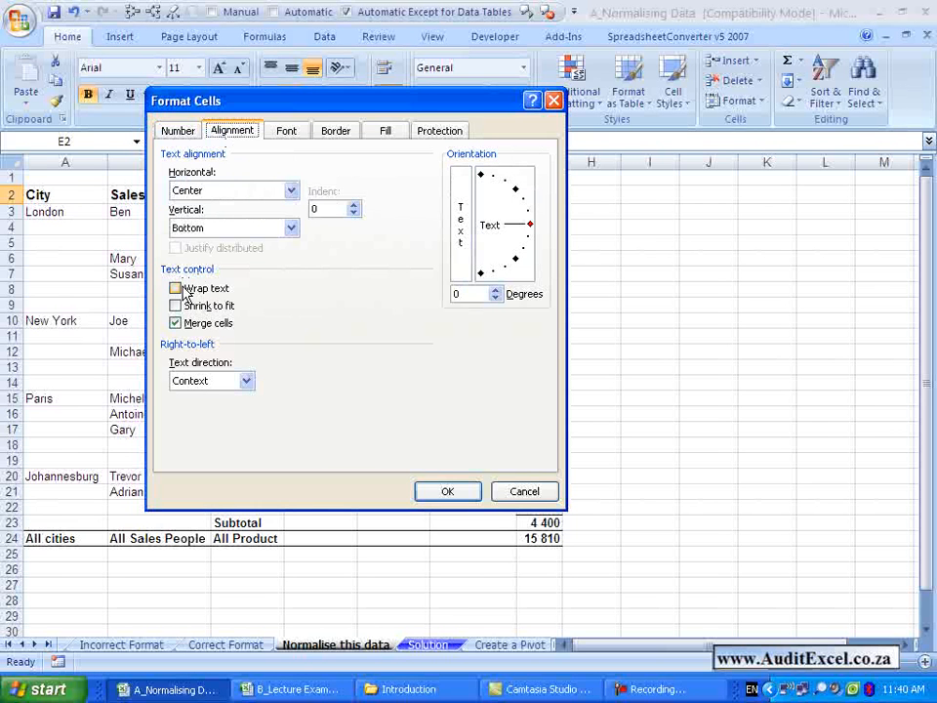
# Turn off Merge cells for the Dates heading so it sits in E2 only.
pyautogui.click(176, 323)
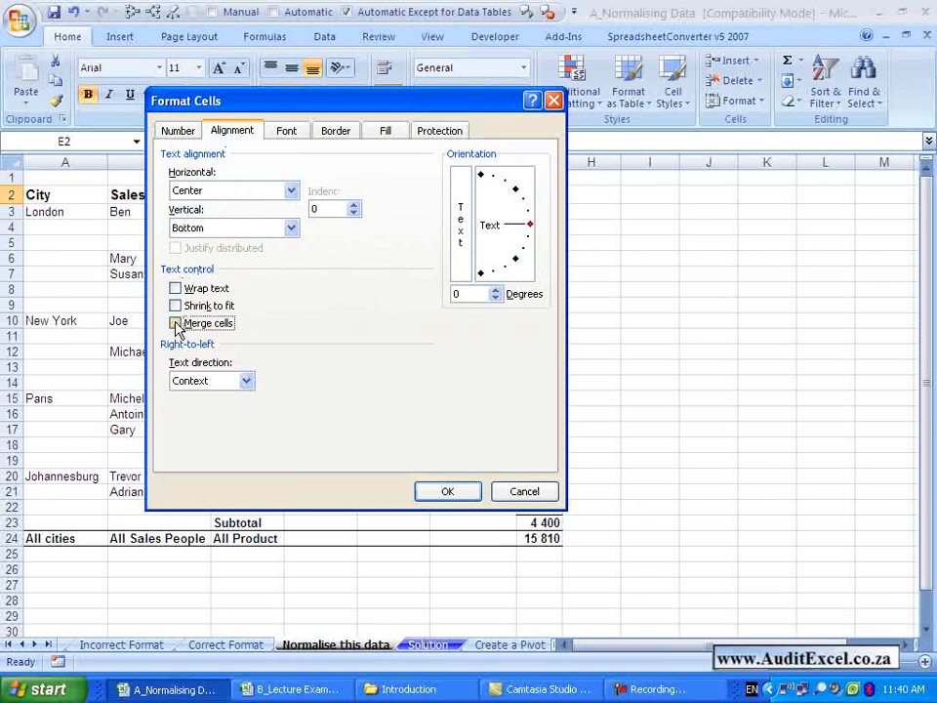
pyautogui.click(447, 491)
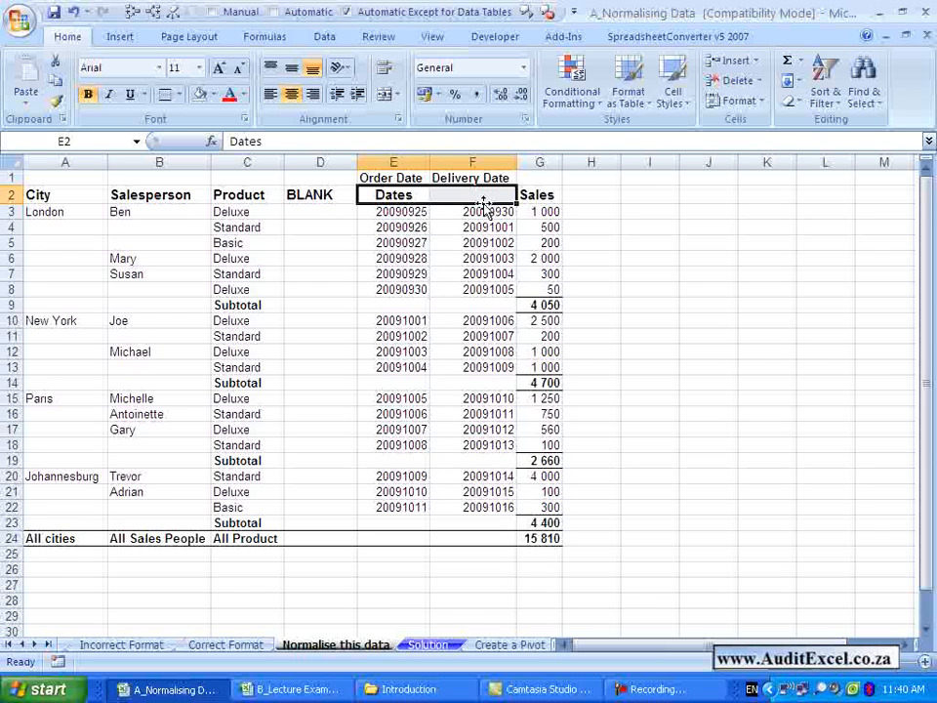
pyautogui.moveTo(478, 194)
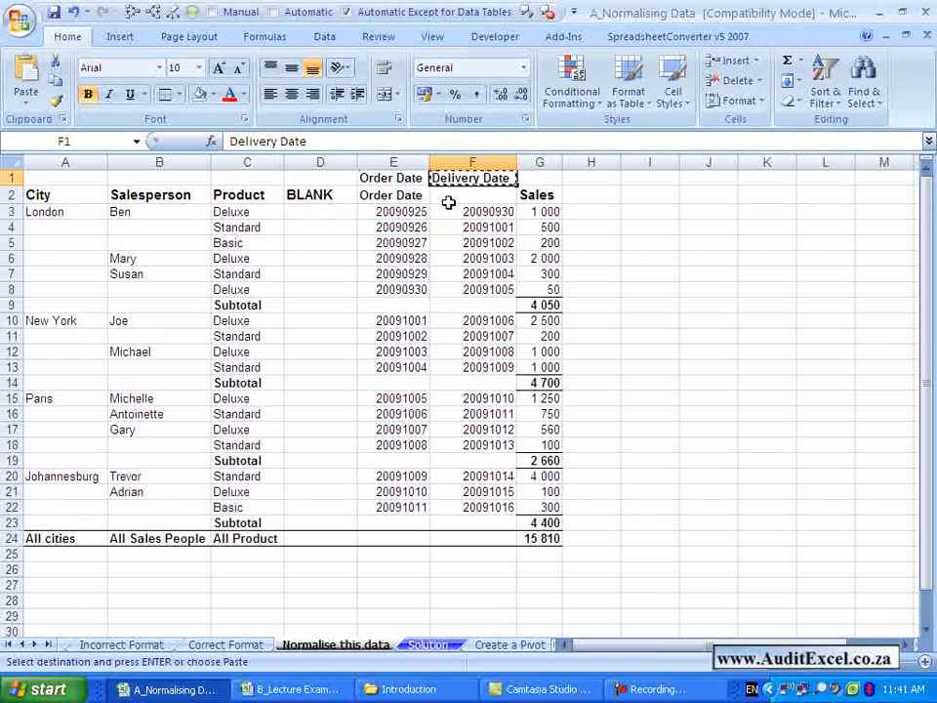
# Place Delivery Date in F2 beside Order Date and select both date headings.
pyautogui.click(471, 194)
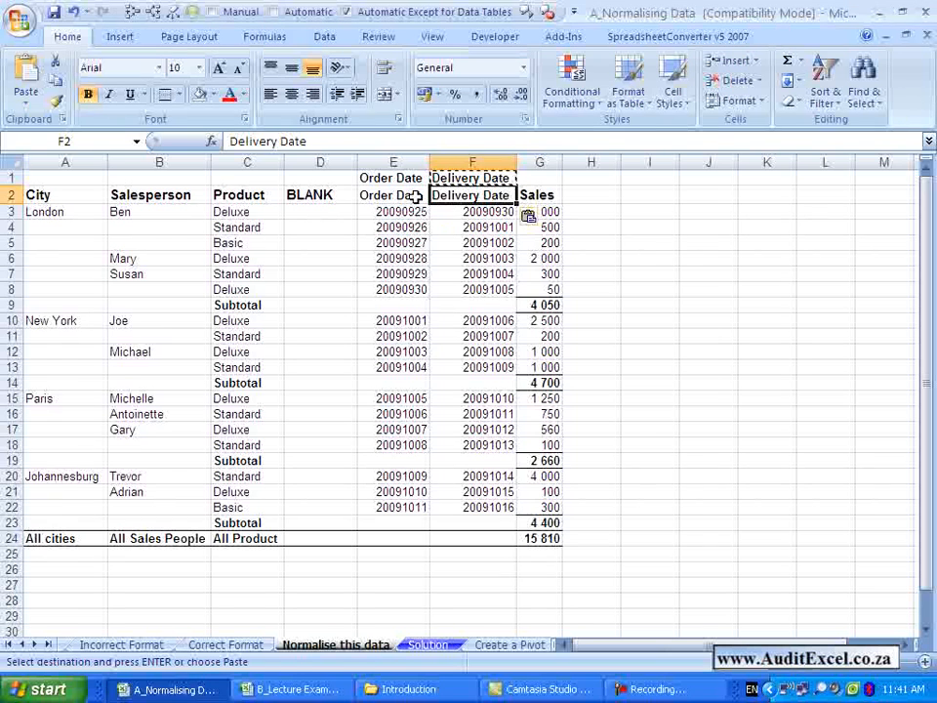
pyautogui.click(391, 194)
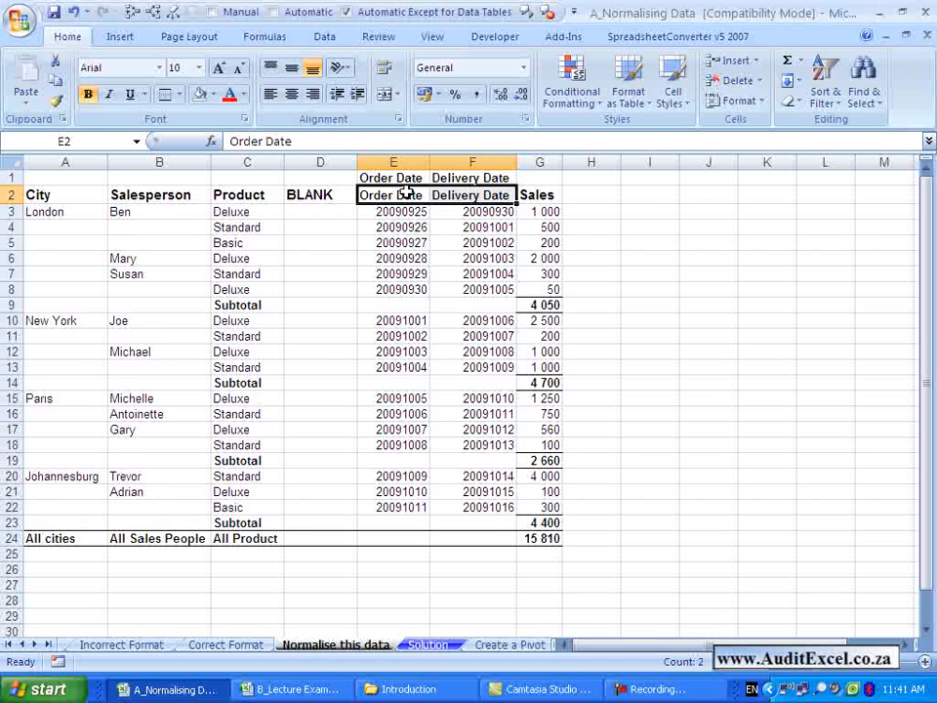
pyautogui.moveTo(419, 201)
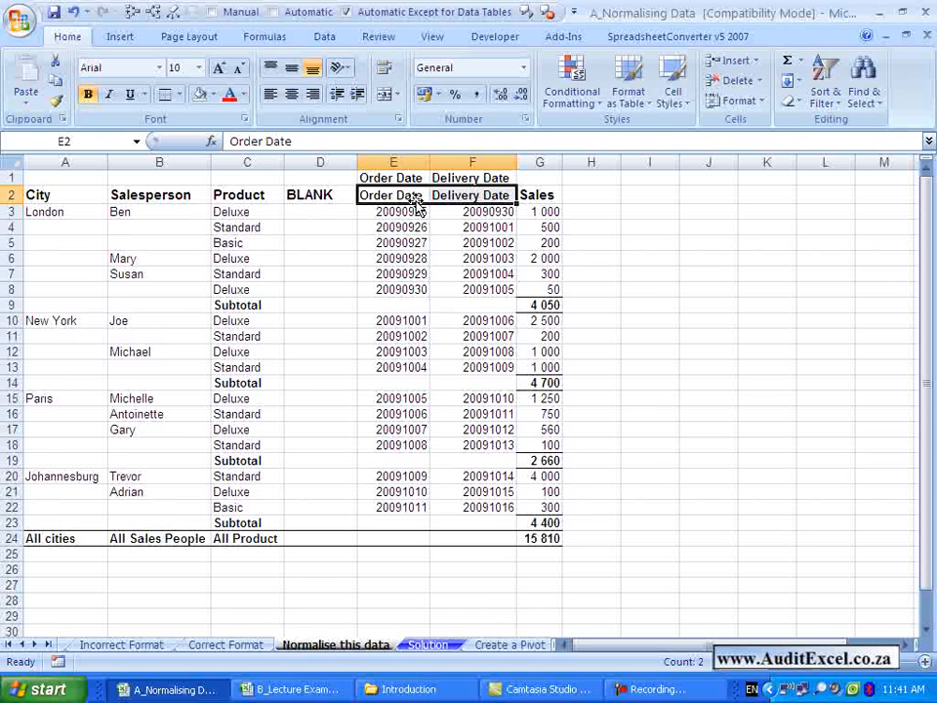
pyautogui.moveTo(319, 197)
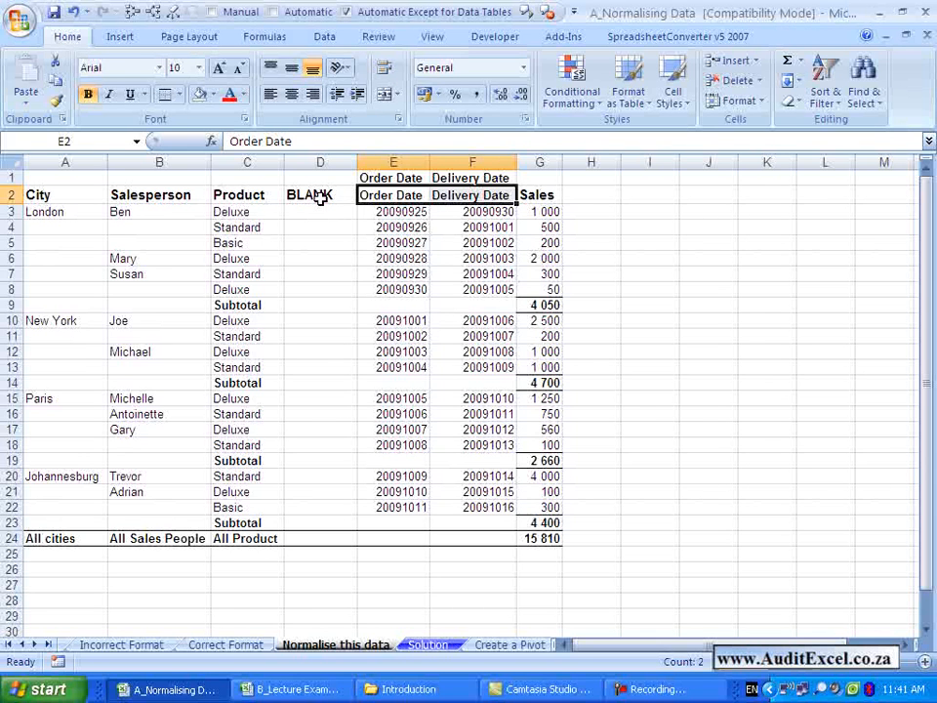
pyautogui.moveTo(391, 211)
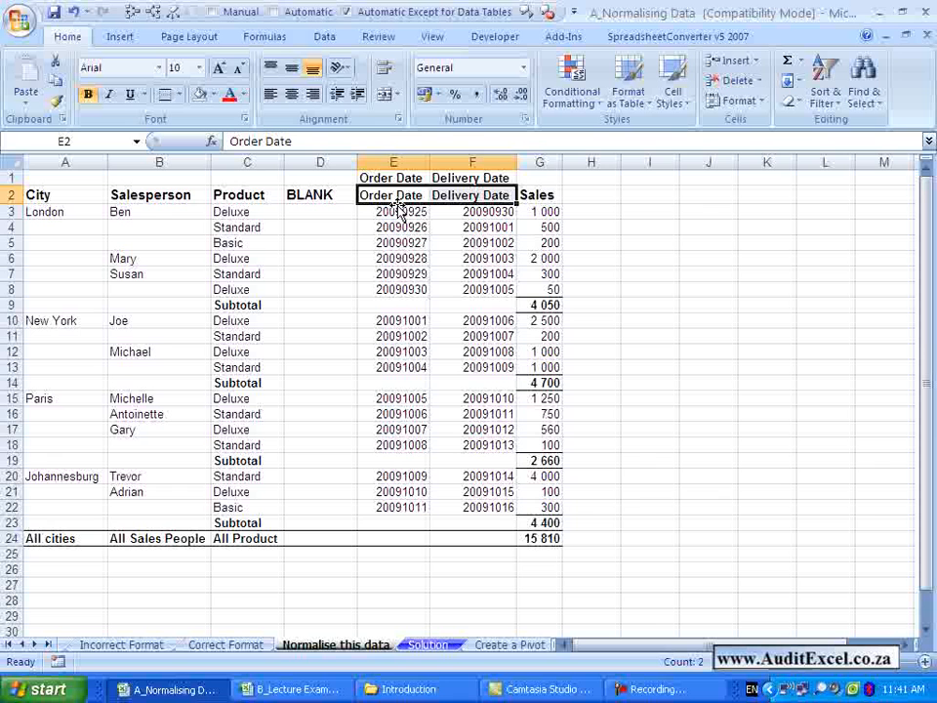
pyautogui.moveTo(386, 195)
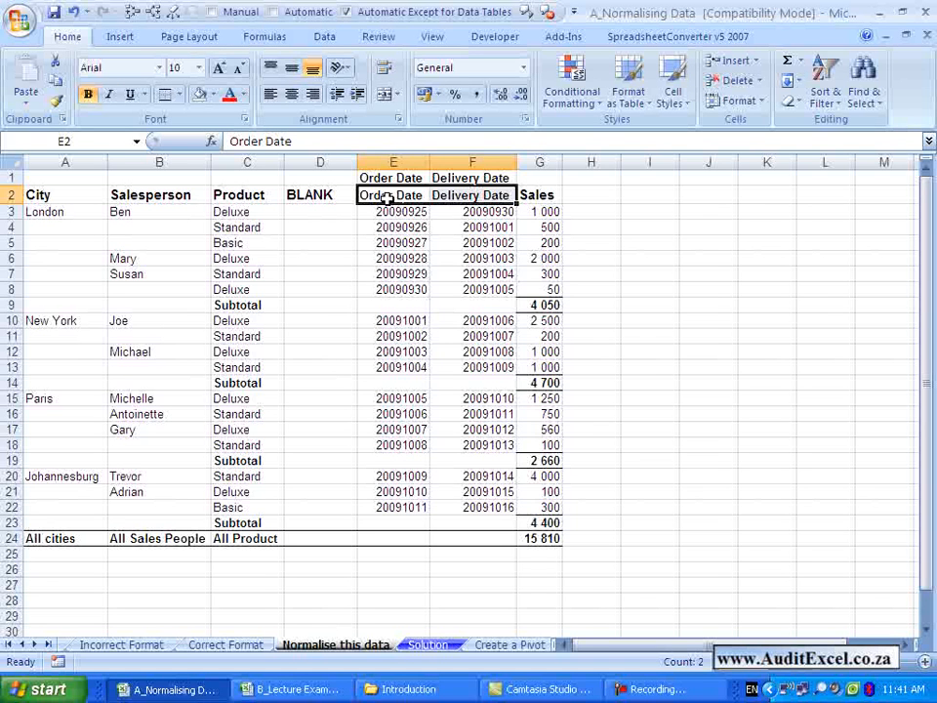
pyautogui.moveTo(383, 195)
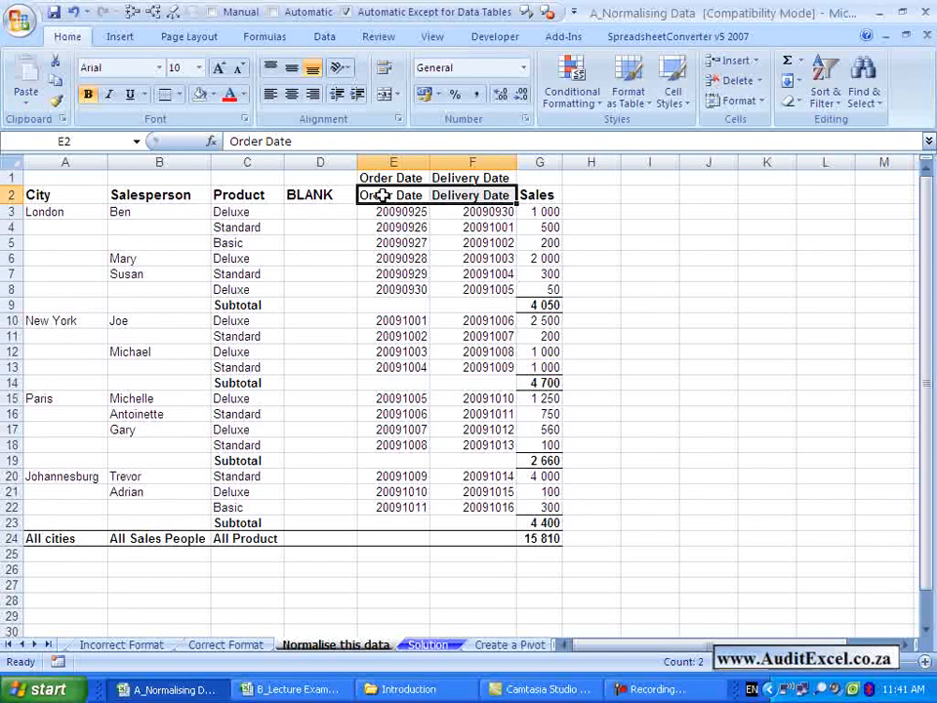
pyautogui.moveTo(452, 243)
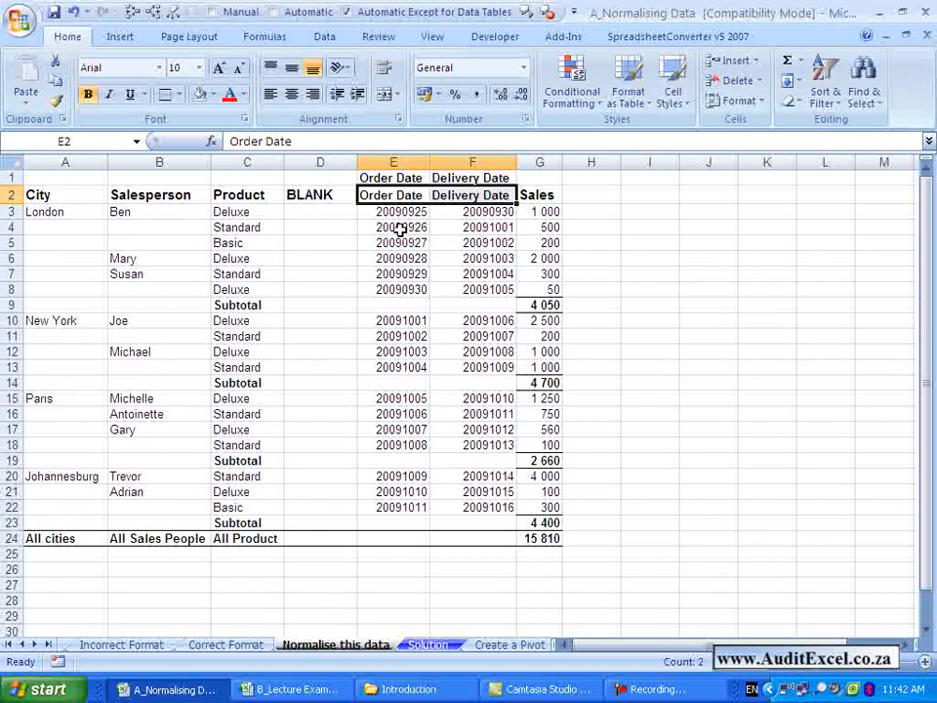
pyautogui.moveTo(416, 275)
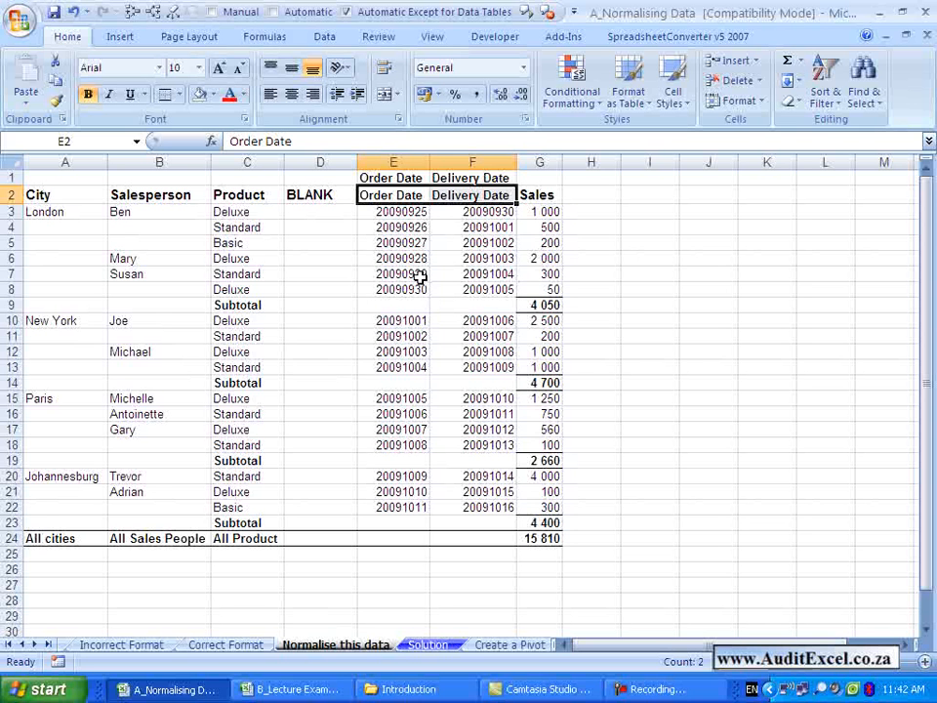
pyautogui.moveTo(332, 295)
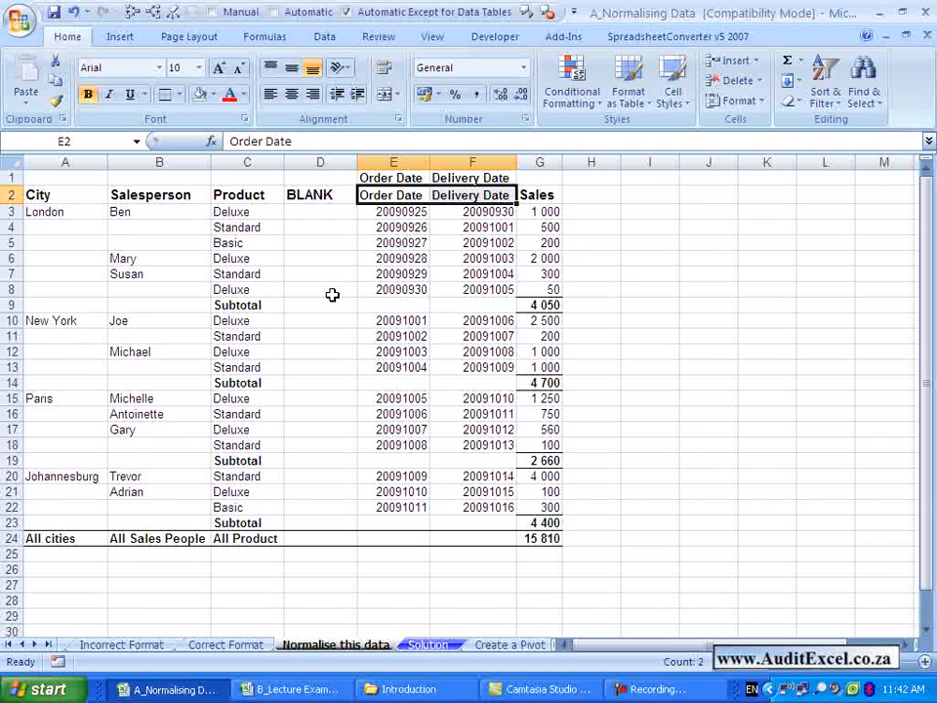
pyautogui.moveTo(234, 305)
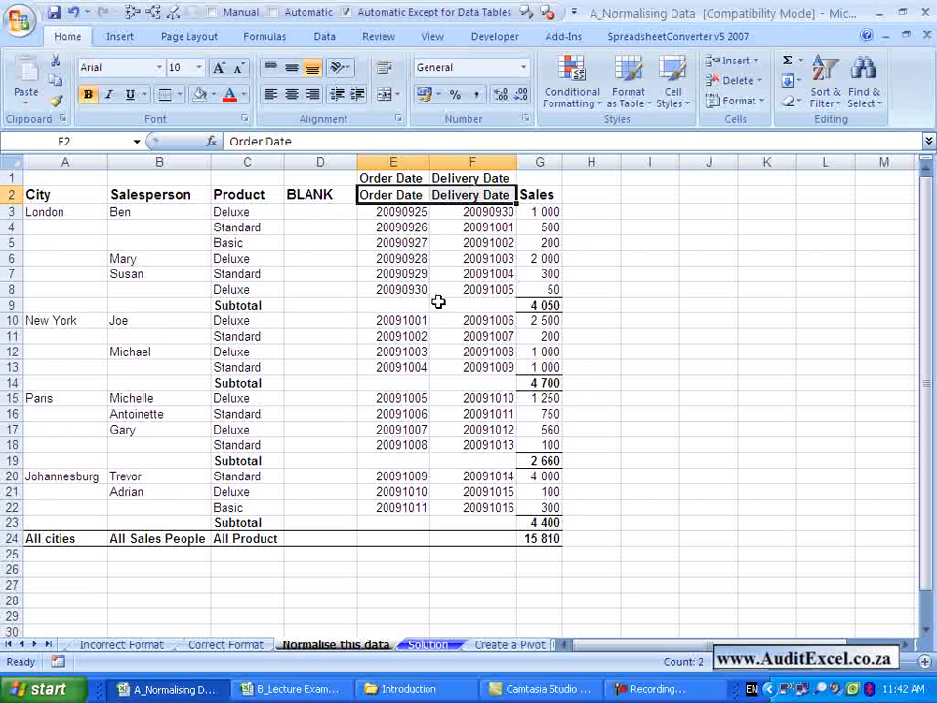
pyautogui.moveTo(249, 460)
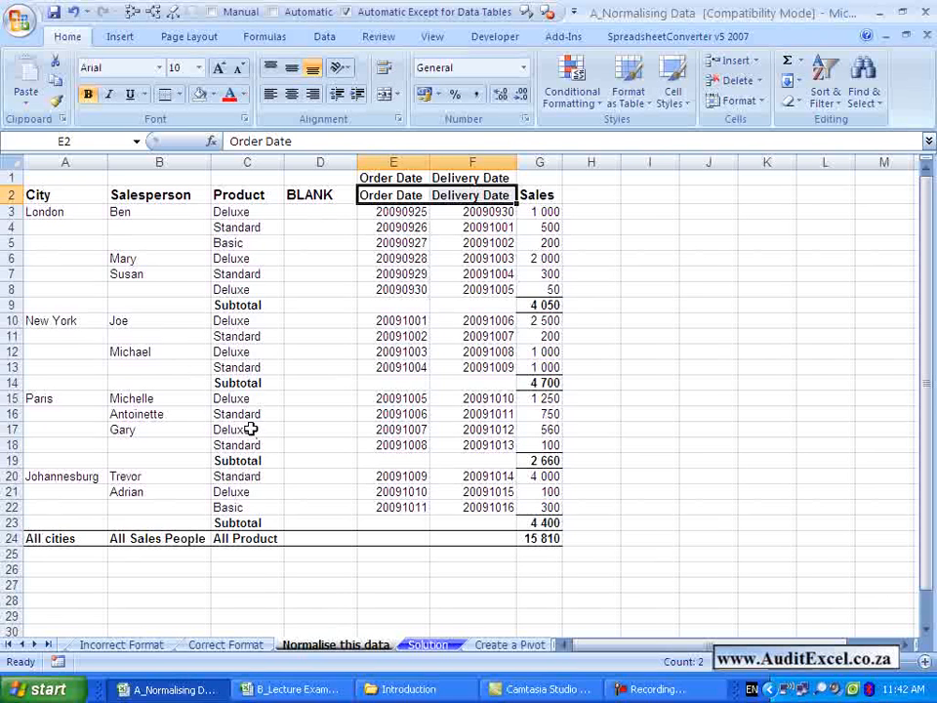
pyautogui.moveTo(265, 335)
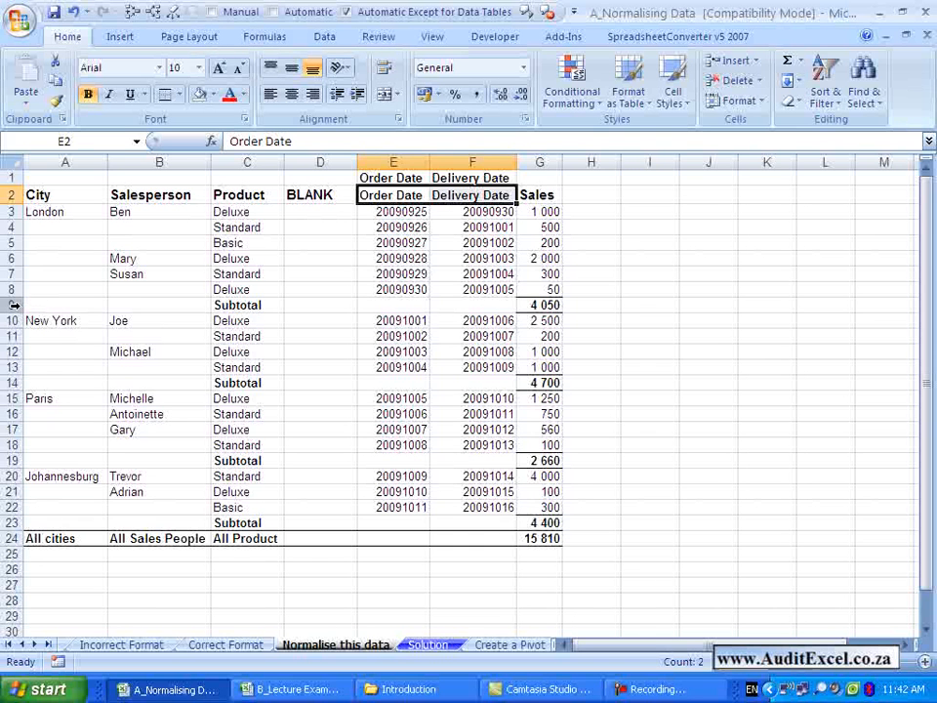
# Select the first Subtotal row by its row header.
pyautogui.click(65, 382)
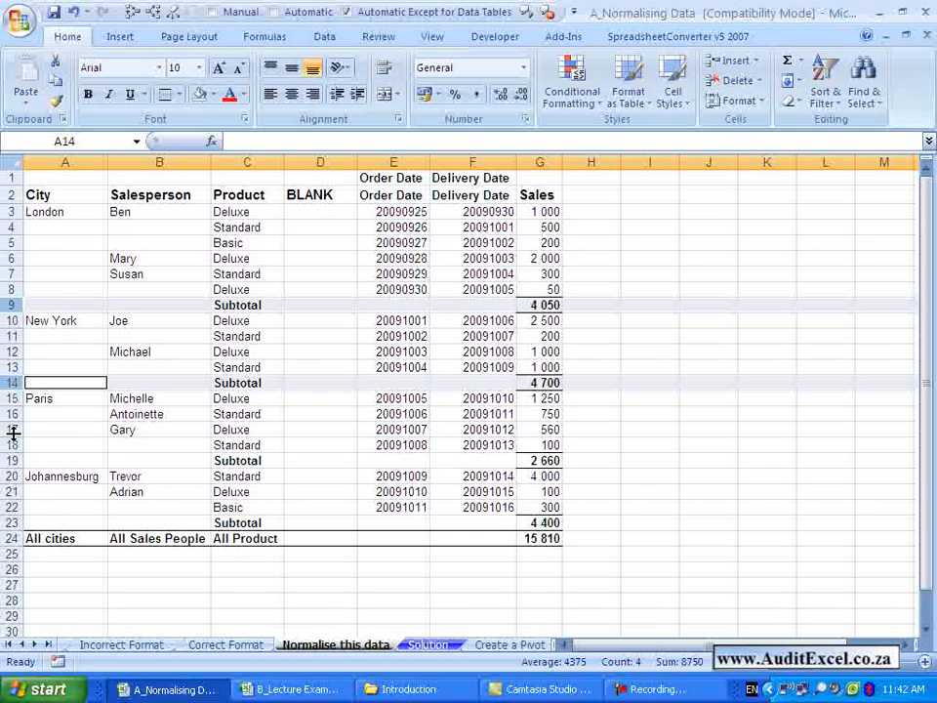
# Add the other Subtotal rows to the selection and delete them.
pyautogui.click(65, 460)
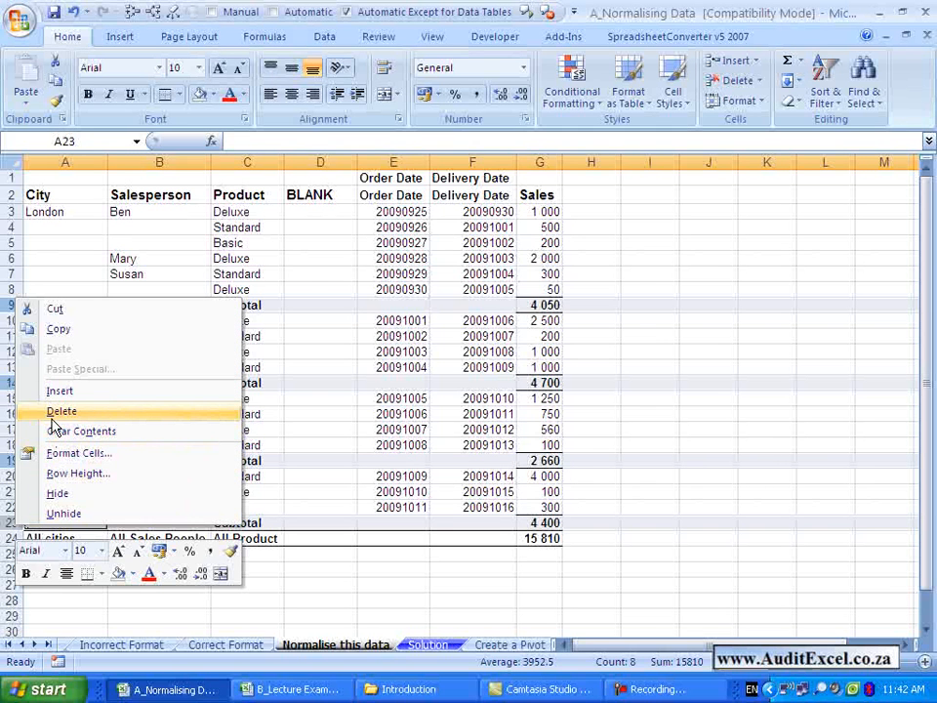
pyautogui.click(61, 411)
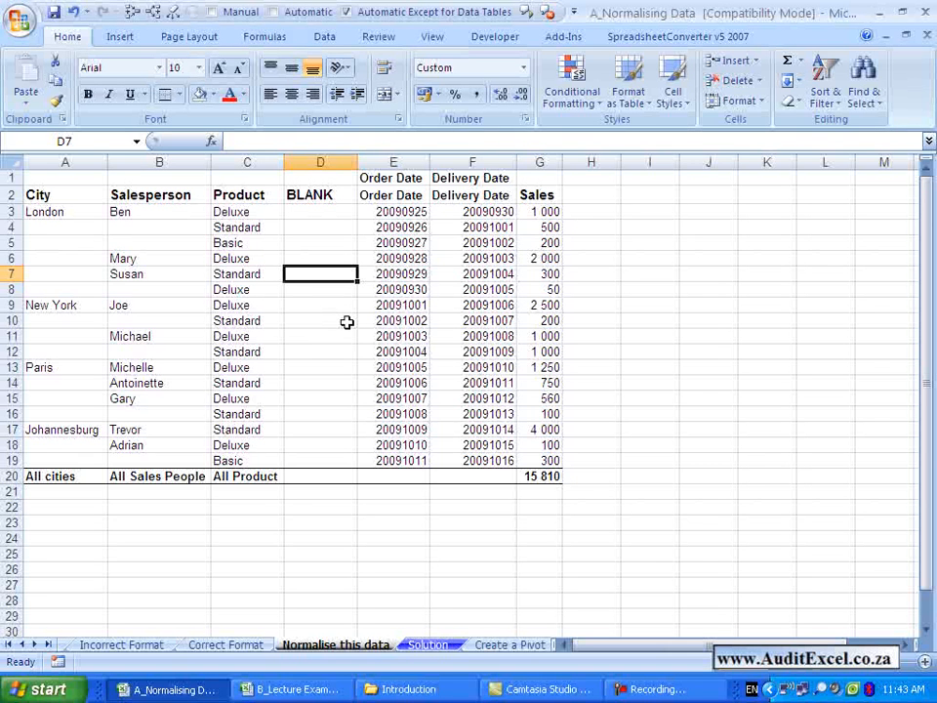
pyautogui.click(393, 211)
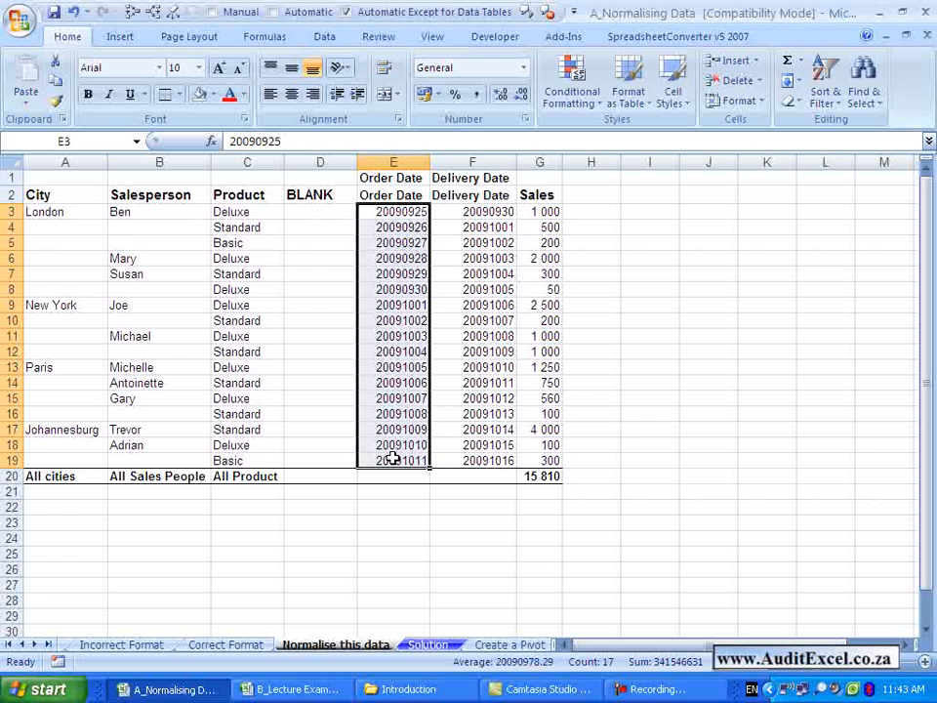
pyautogui.moveTo(403, 336)
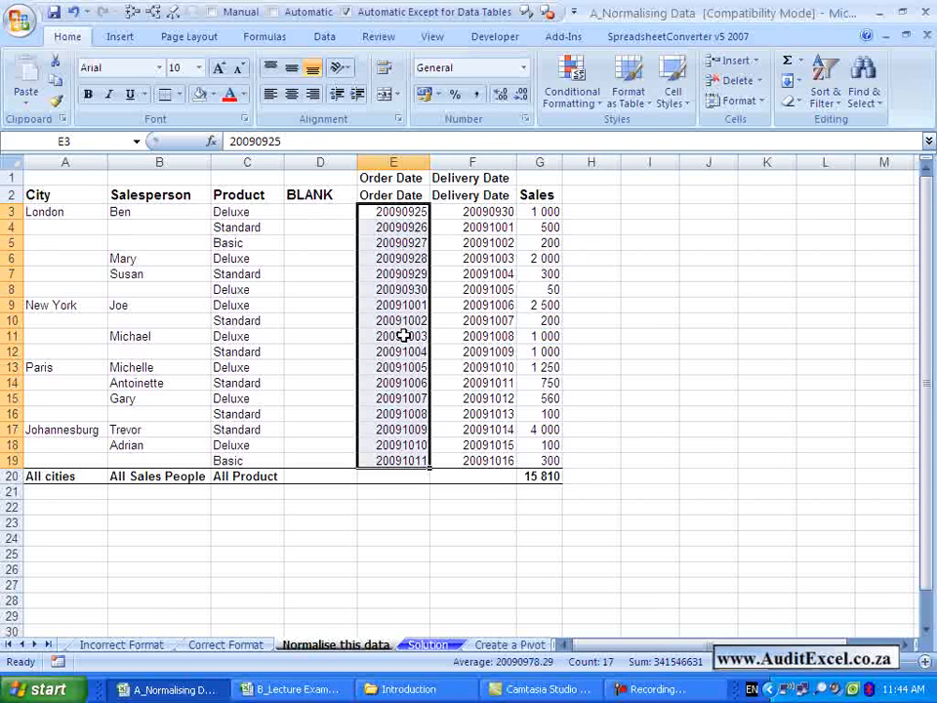
pyautogui.click(246, 289)
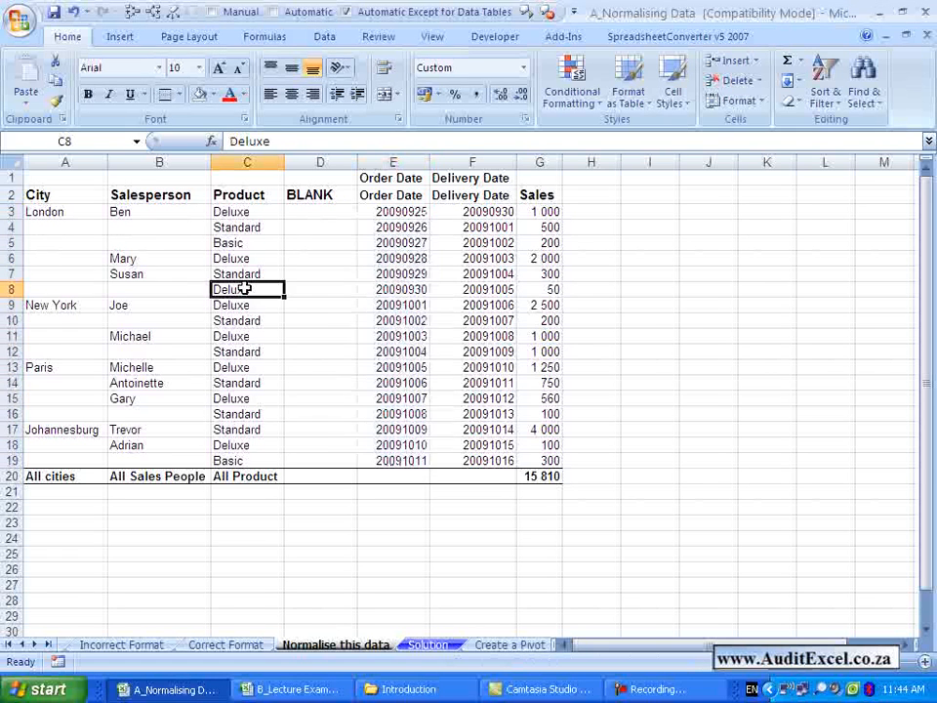
pyautogui.moveTo(86, 221)
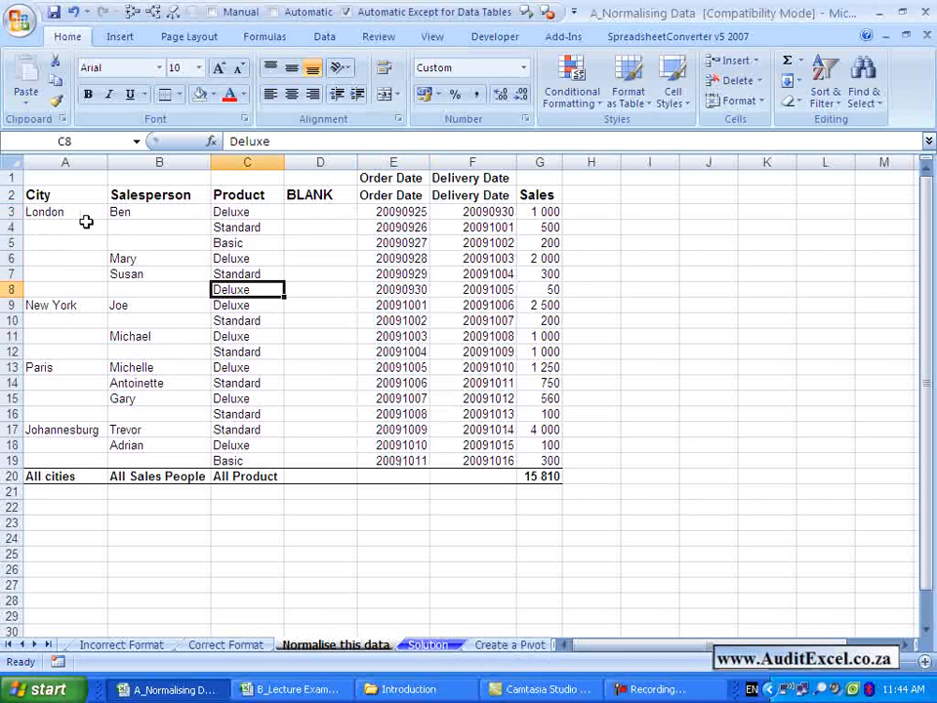
pyautogui.moveTo(345, 225)
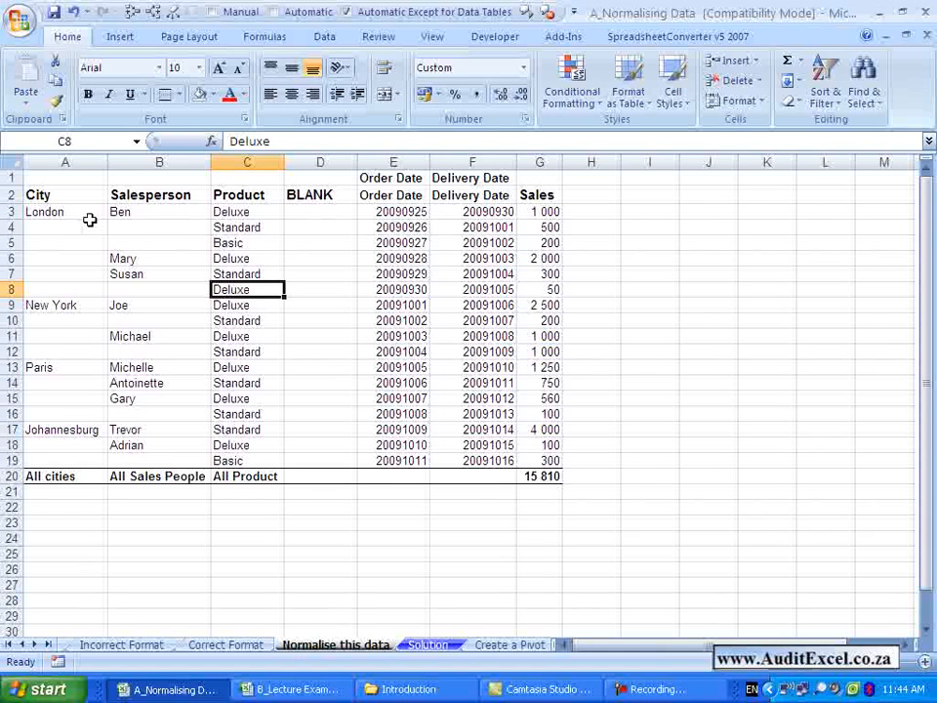
pyautogui.click(44, 212)
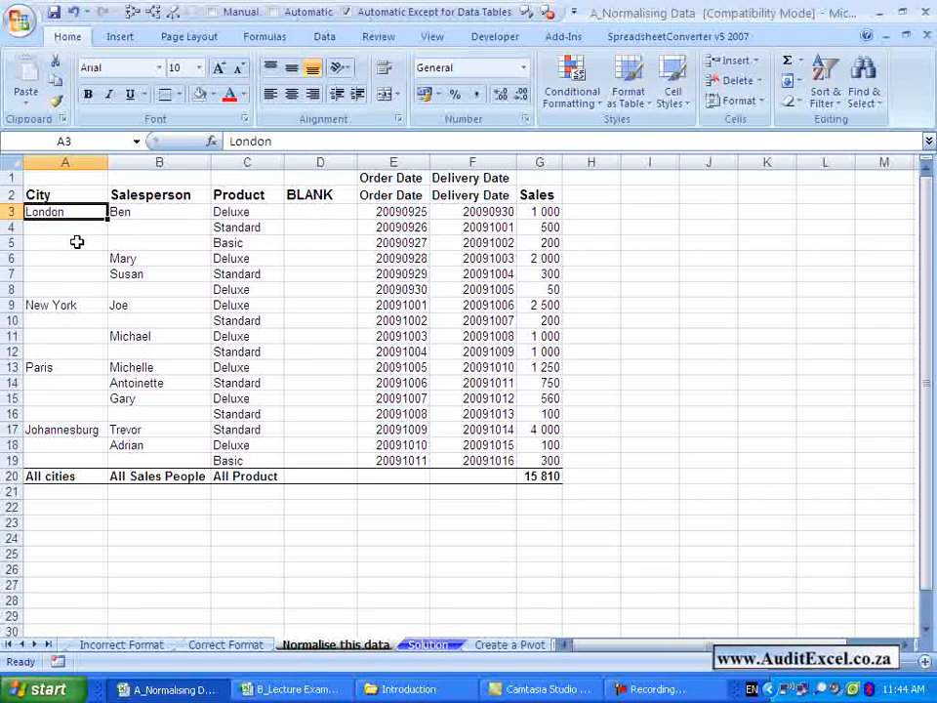
pyautogui.moveTo(115, 242)
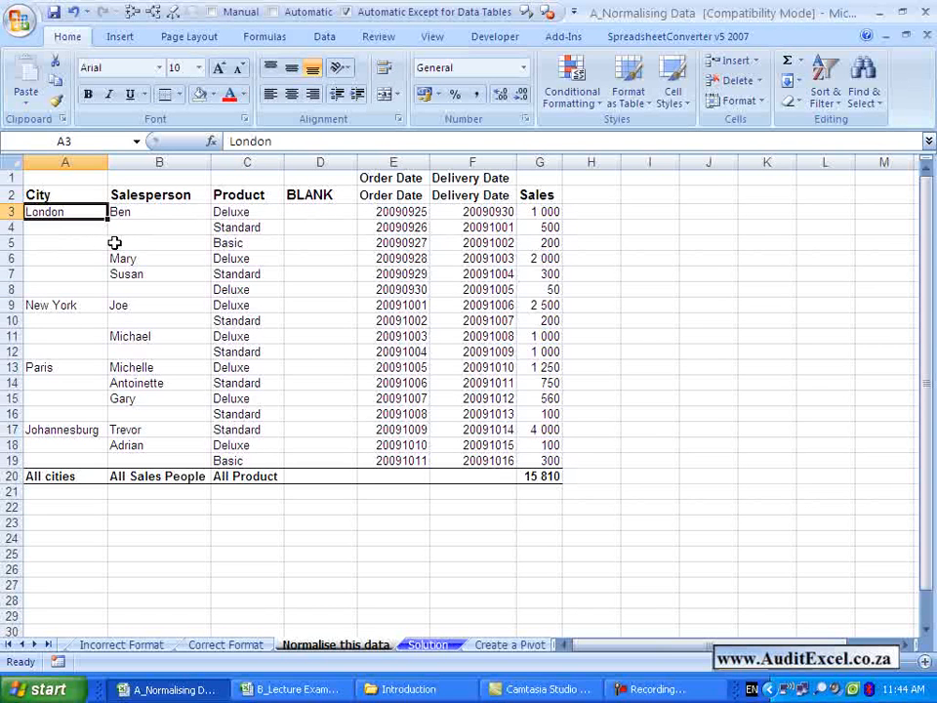
pyautogui.moveTo(95, 237)
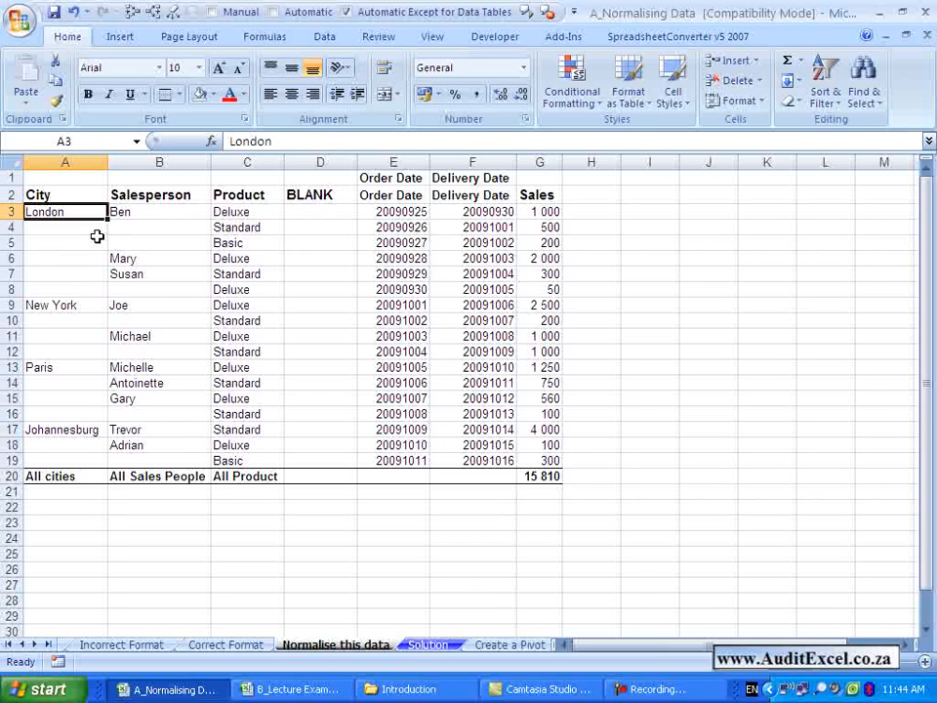
pyautogui.click(65, 227)
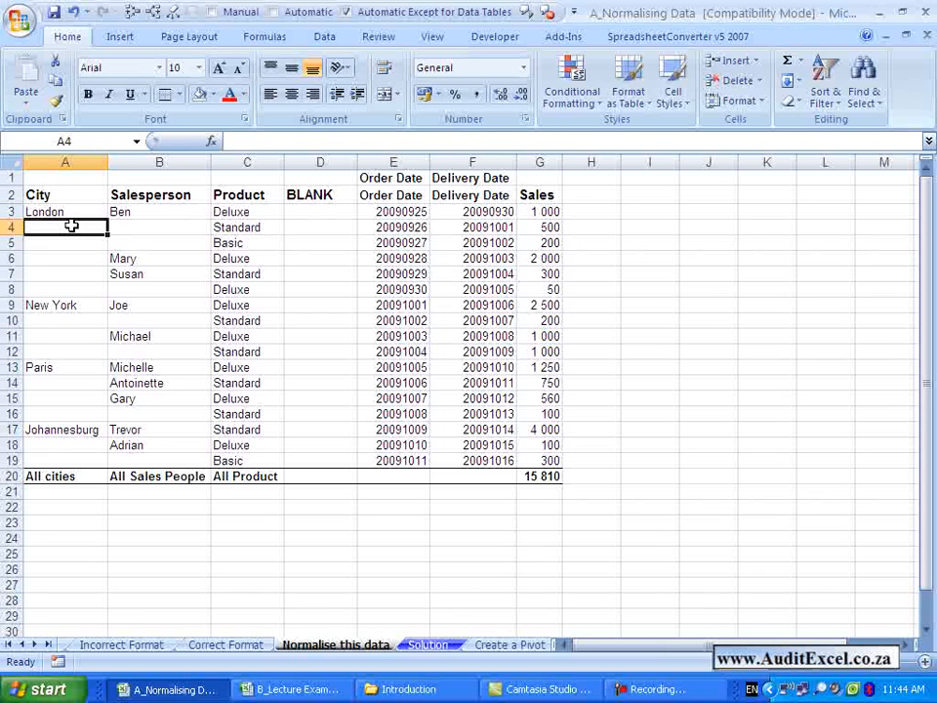
pyautogui.click(159, 226)
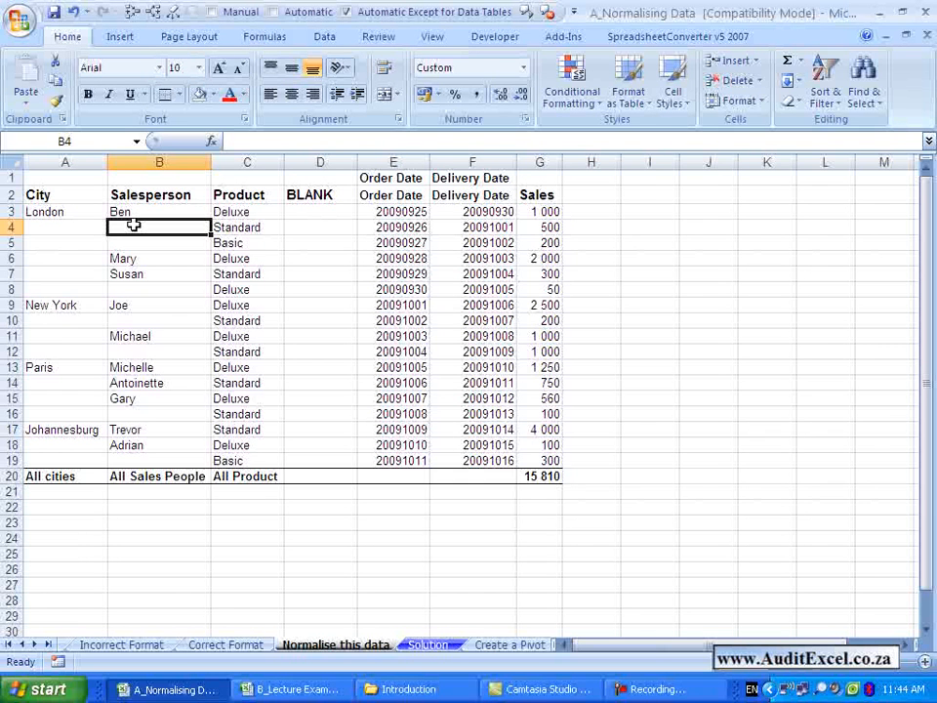
pyautogui.moveTo(72, 234)
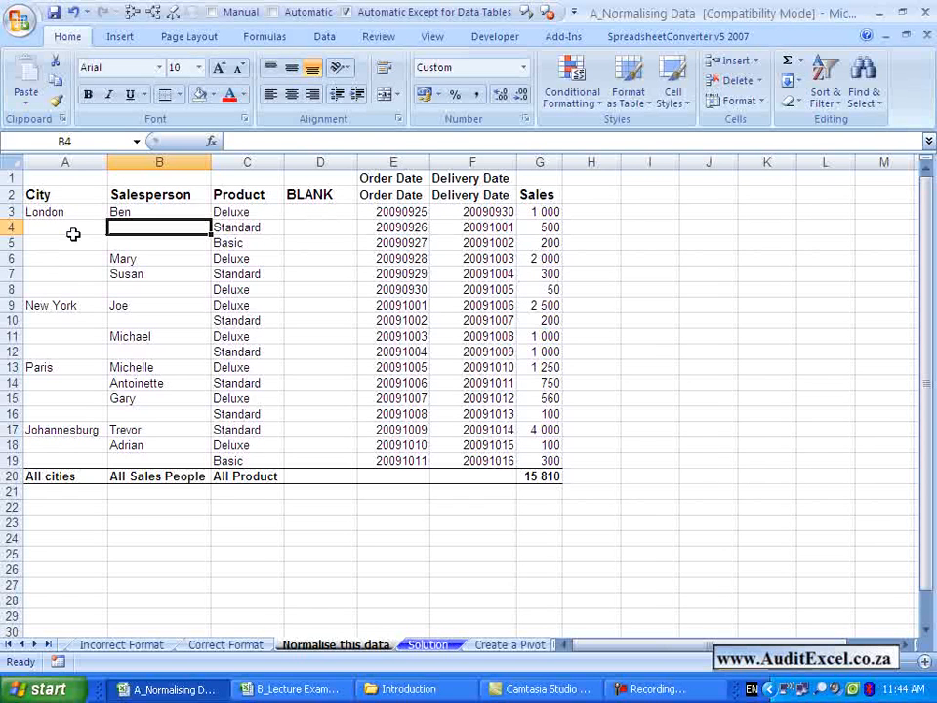
pyautogui.moveTo(82, 228)
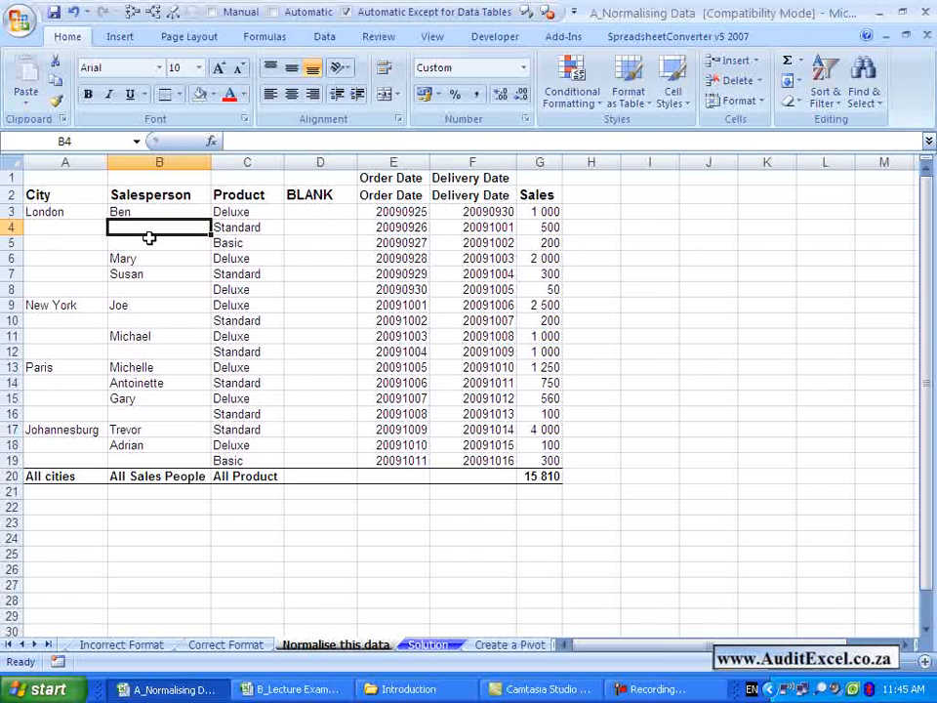
pyautogui.moveTo(212, 352)
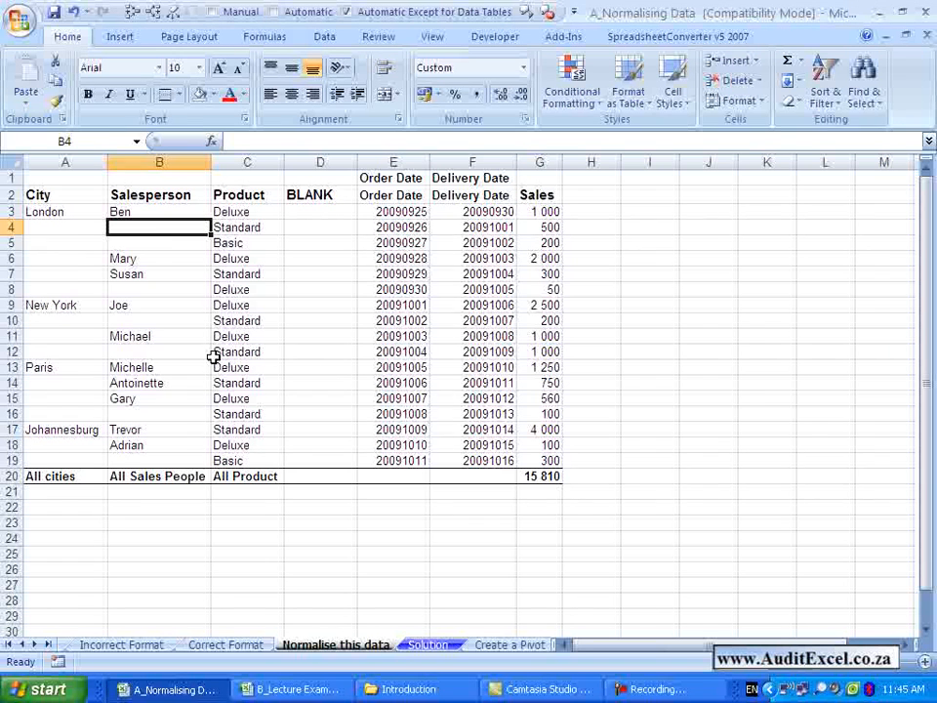
pyautogui.moveTo(237, 390)
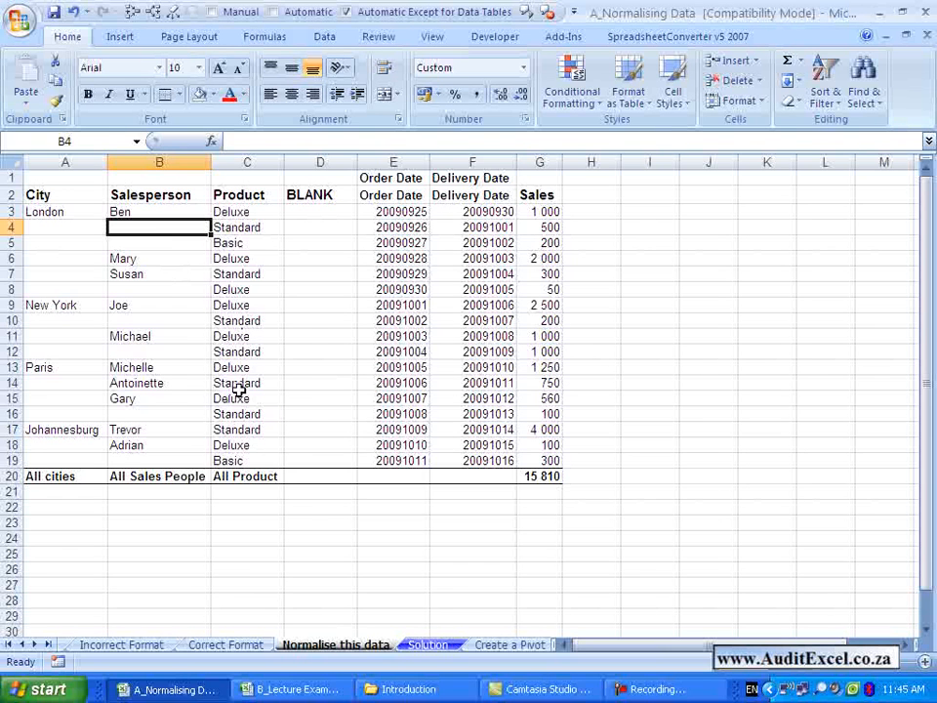
# Switch to the Solution sheet and inspect a filled-in product entry.
pyautogui.click(426, 645)
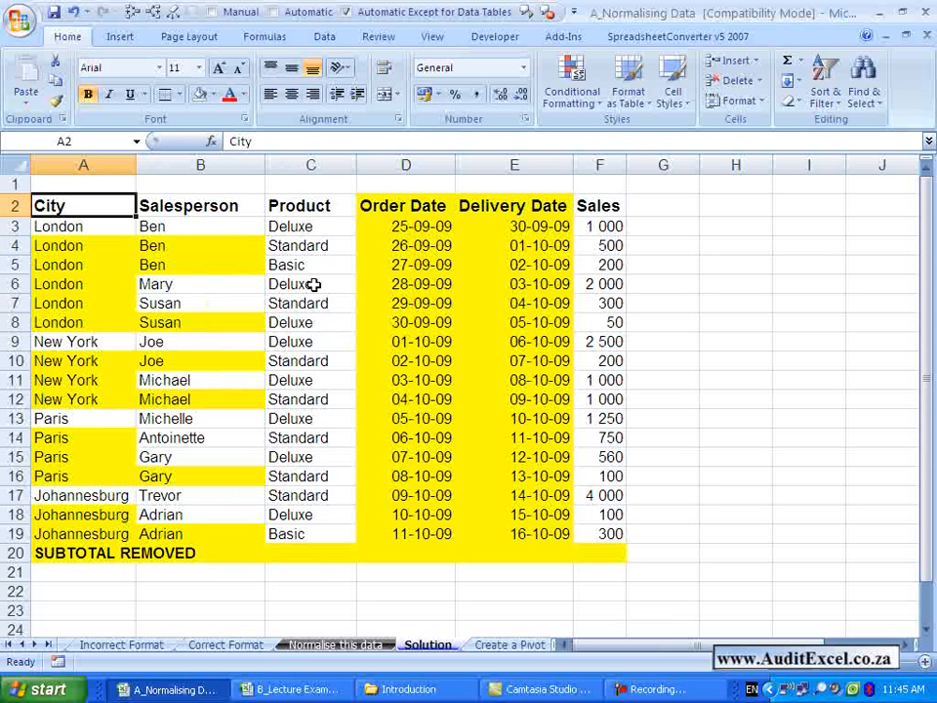
pyautogui.moveTo(500, 245)
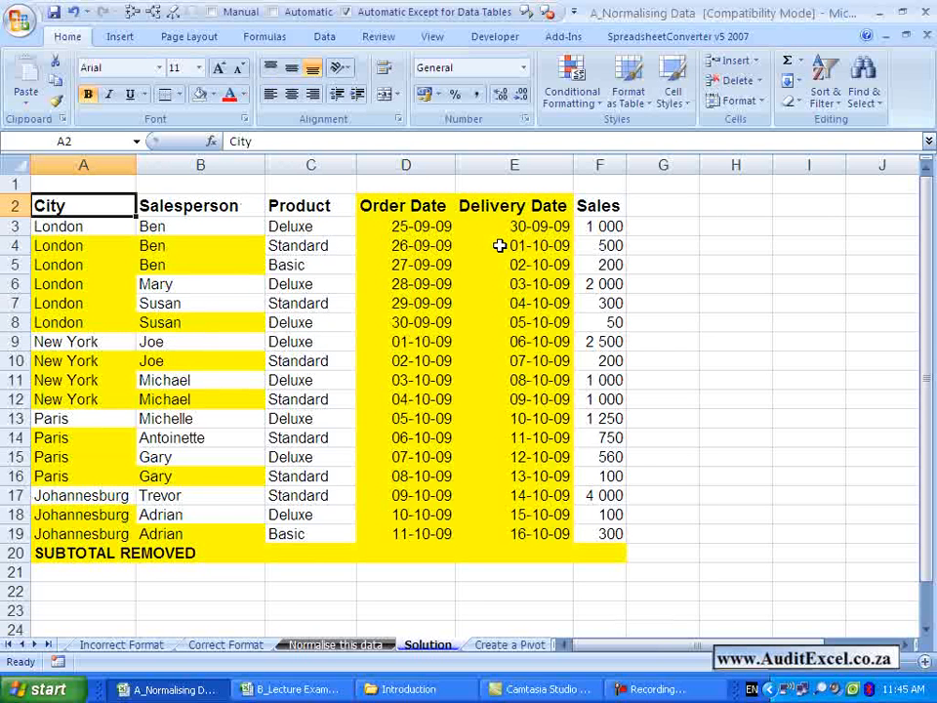
pyautogui.moveTo(266, 206)
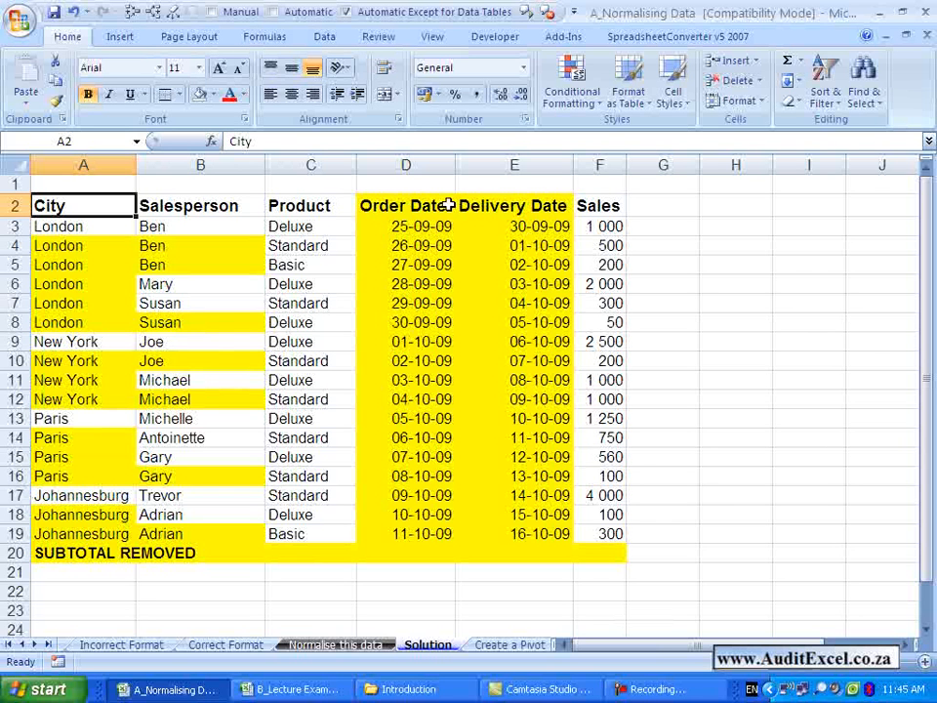
pyautogui.moveTo(167, 320)
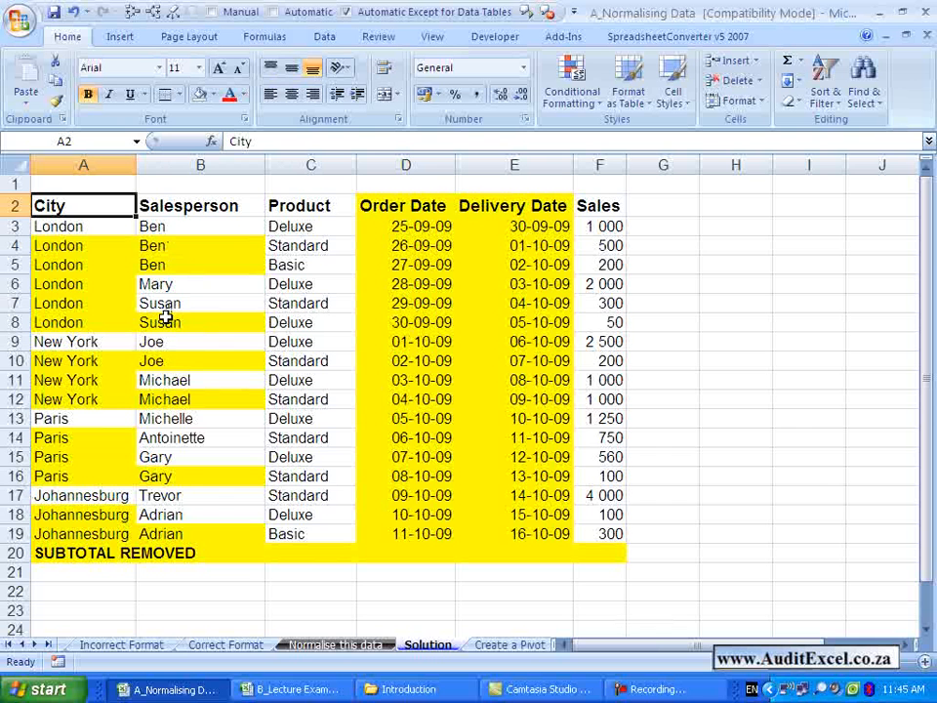
pyautogui.moveTo(418, 265)
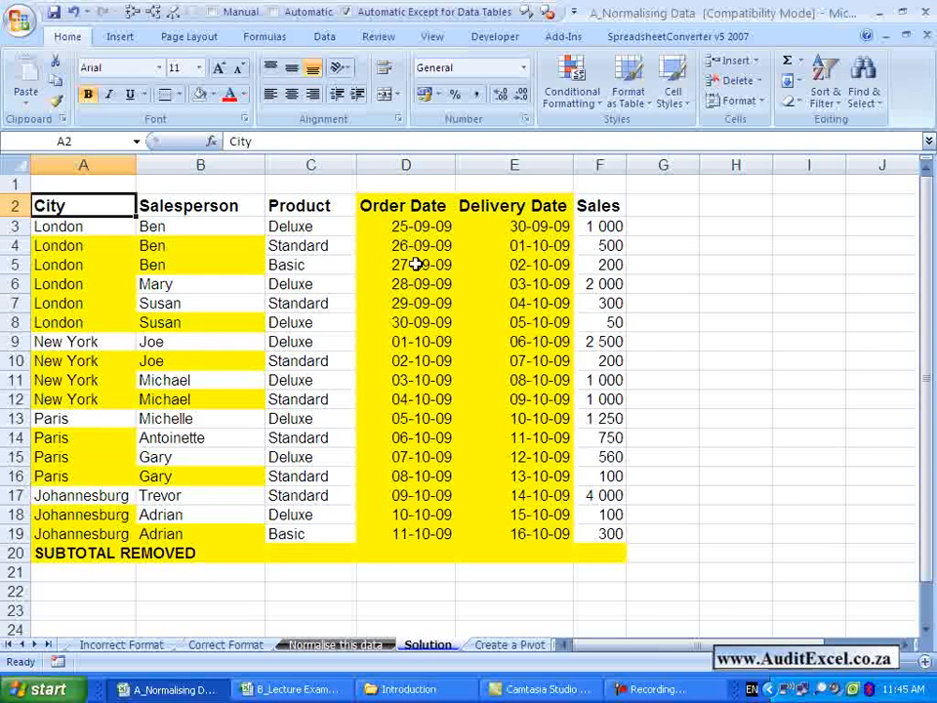
pyautogui.moveTo(104, 367)
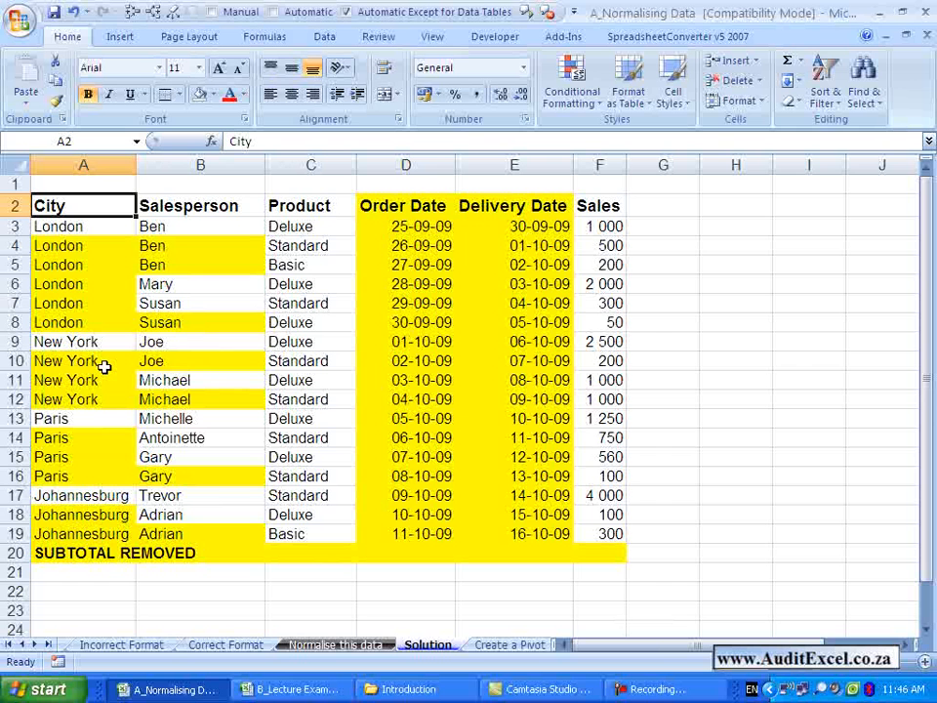
pyautogui.moveTo(53, 553)
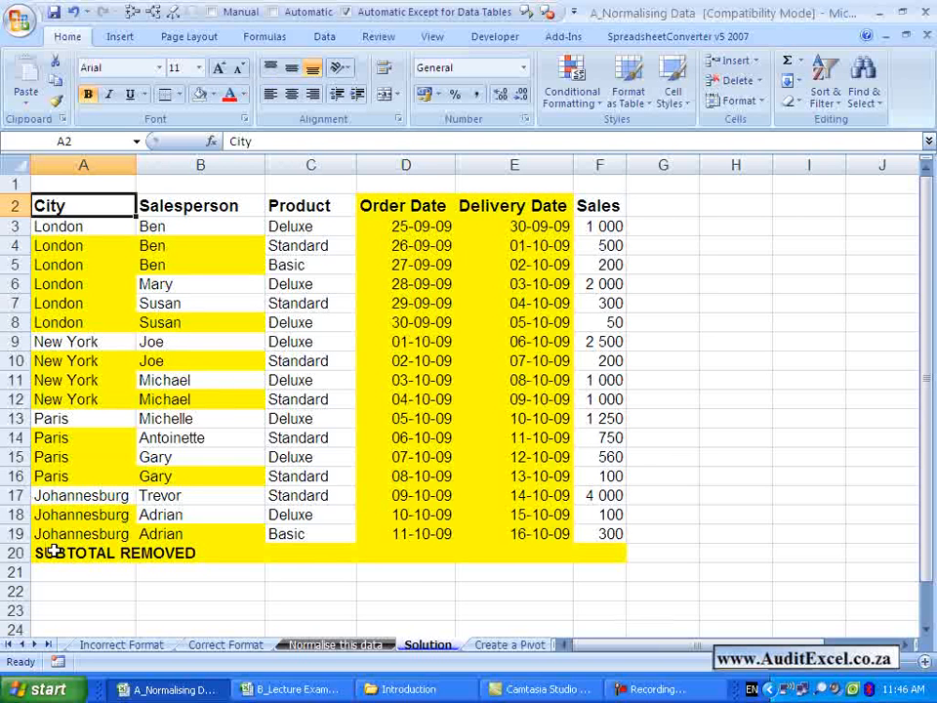
pyautogui.click(311, 438)
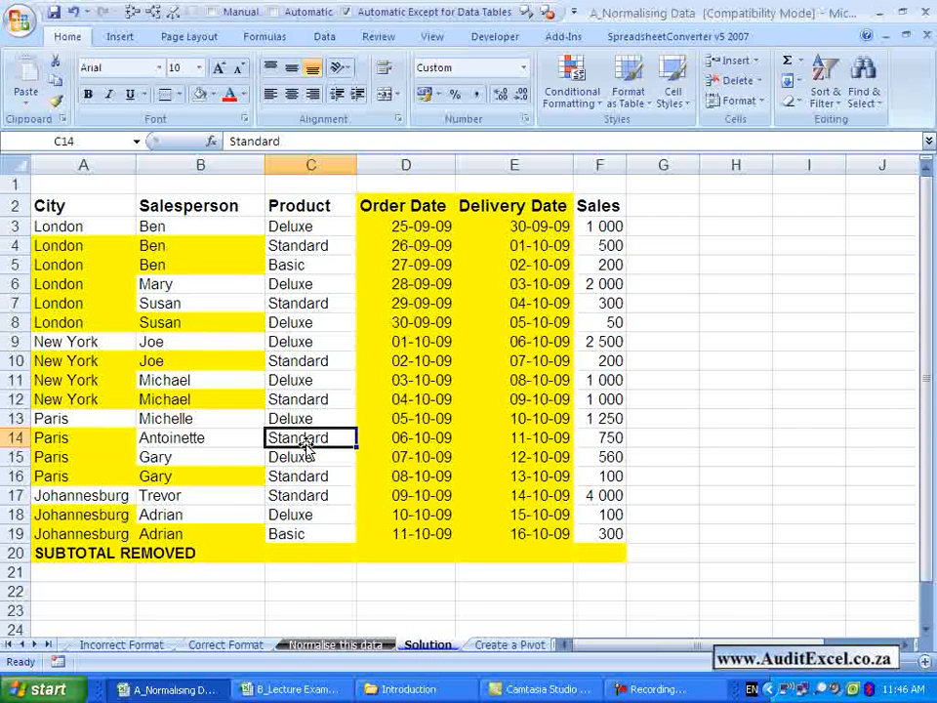